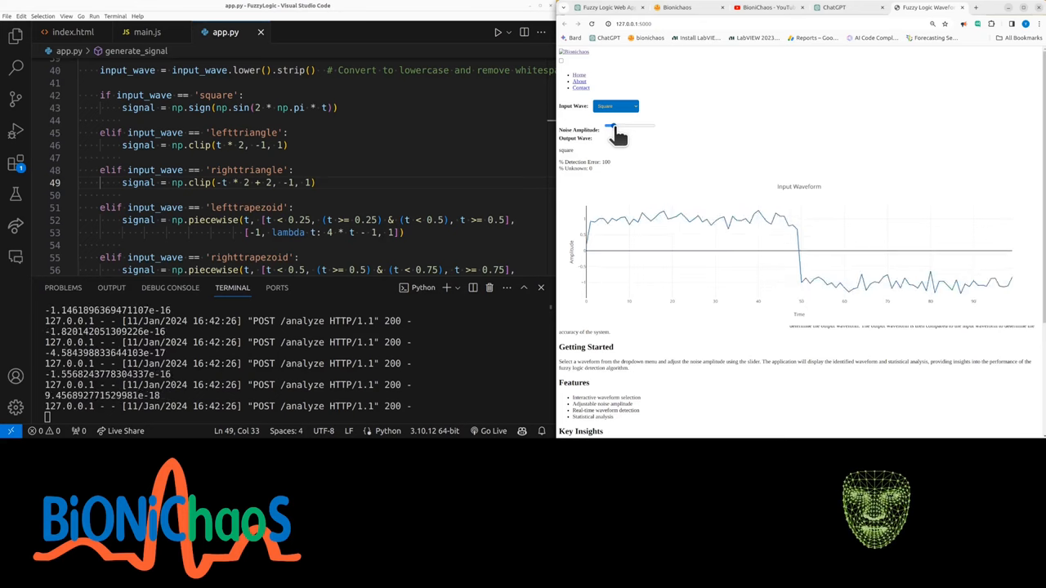
Step: Switch the input wave to Right Triangle and drag noise amplitude to zero
{"action": "left_click", "coordinate": [616, 105]}
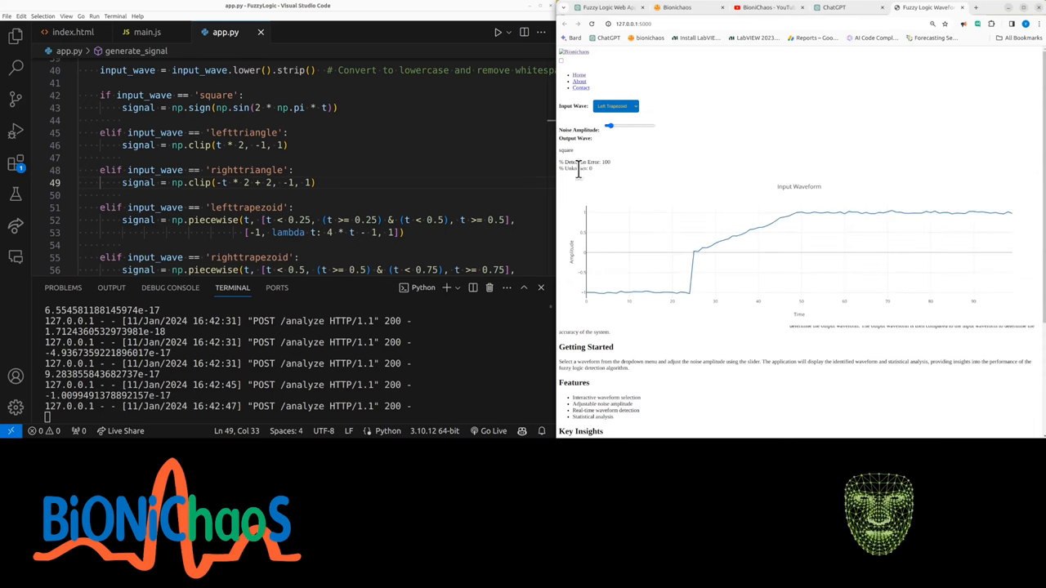
{"action": "left_click", "coordinate": [615, 106]}
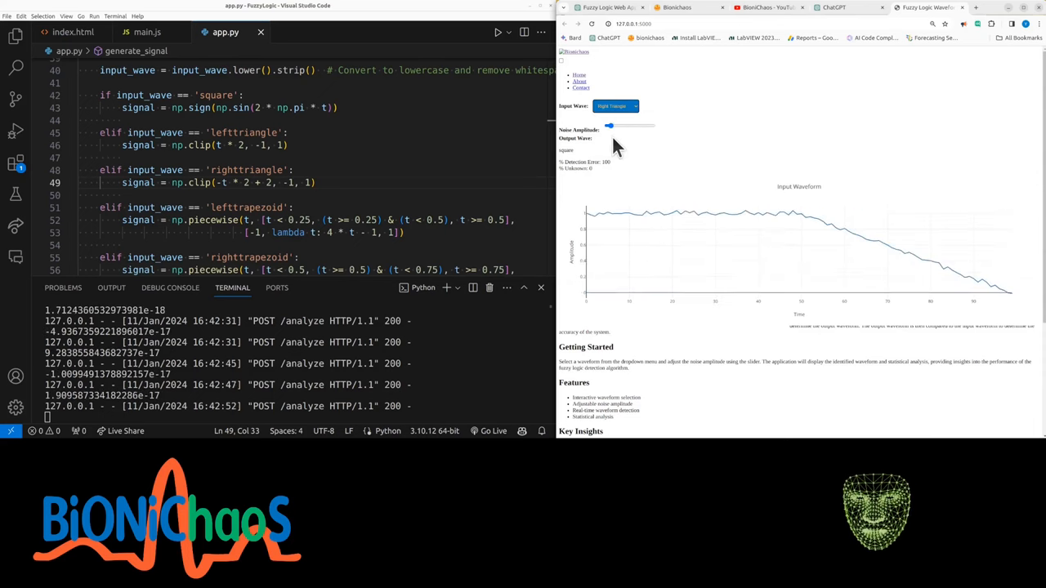
{"action": "left_click_drag", "start_coordinate": [609, 126], "coordinate": [609, 126]}
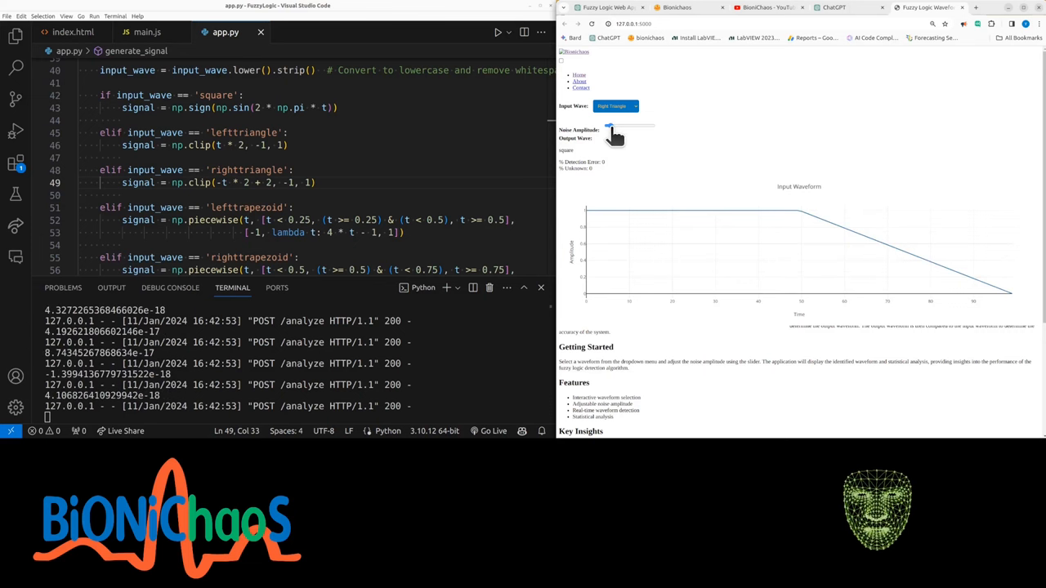
{"action": "left_click_drag", "start_coordinate": [609, 128], "coordinate": [629, 127]}
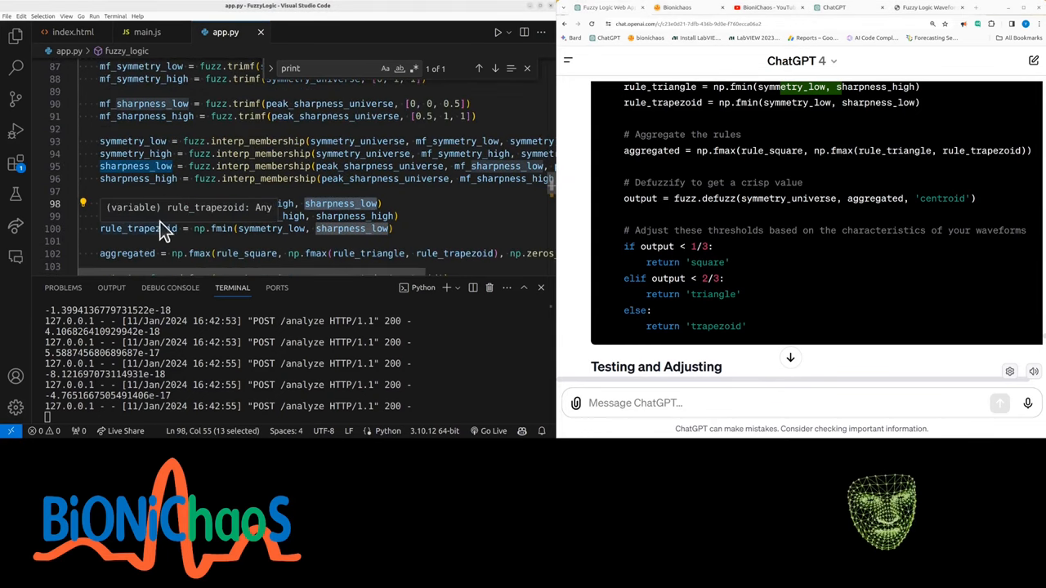
{"action": "mouse_move", "coordinate": [211, 215]}
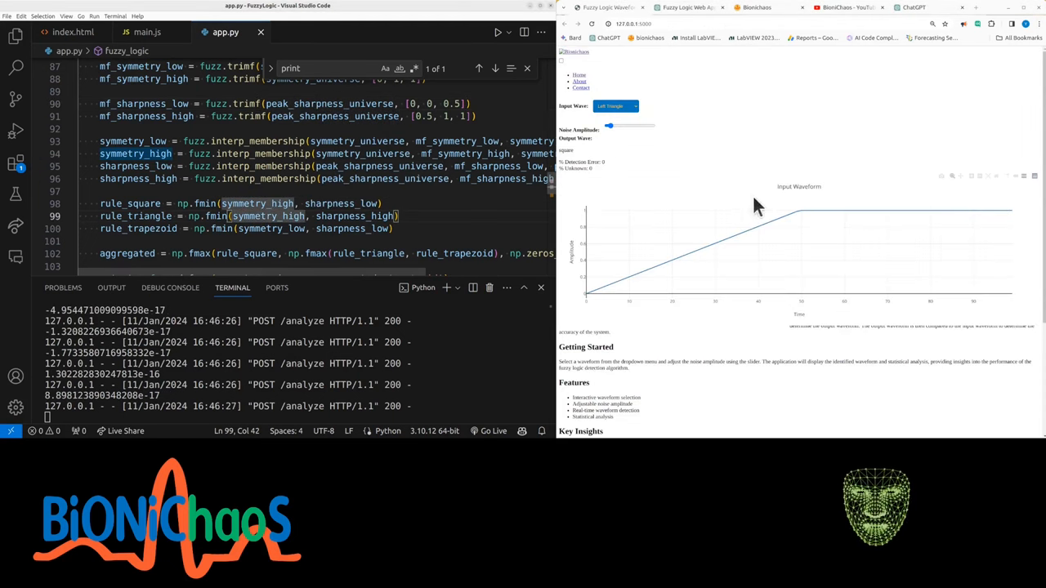
{"action": "mouse_move", "coordinate": [423, 231]}
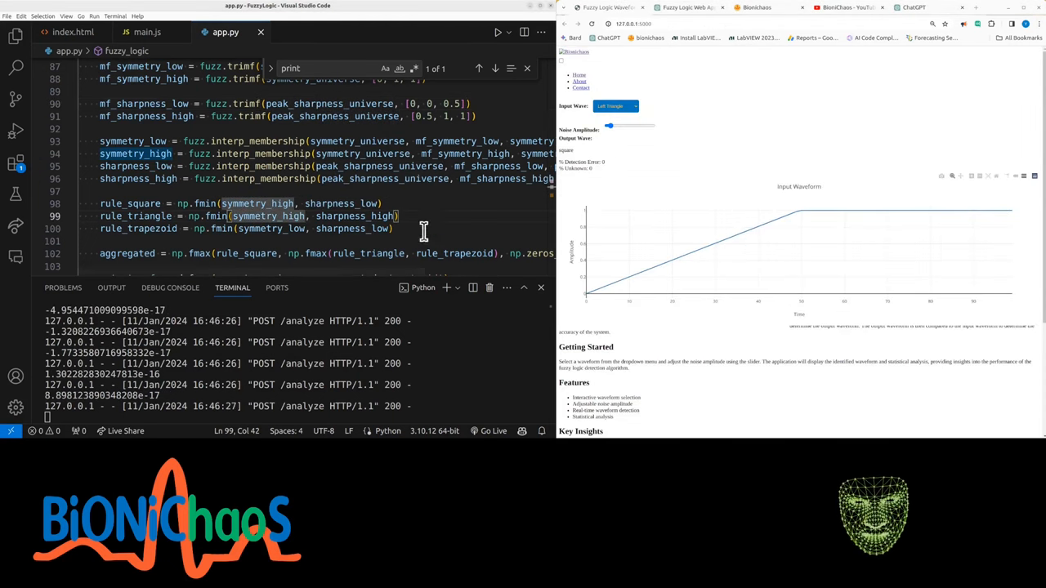
{"action": "mouse_move", "coordinate": [351, 215]}
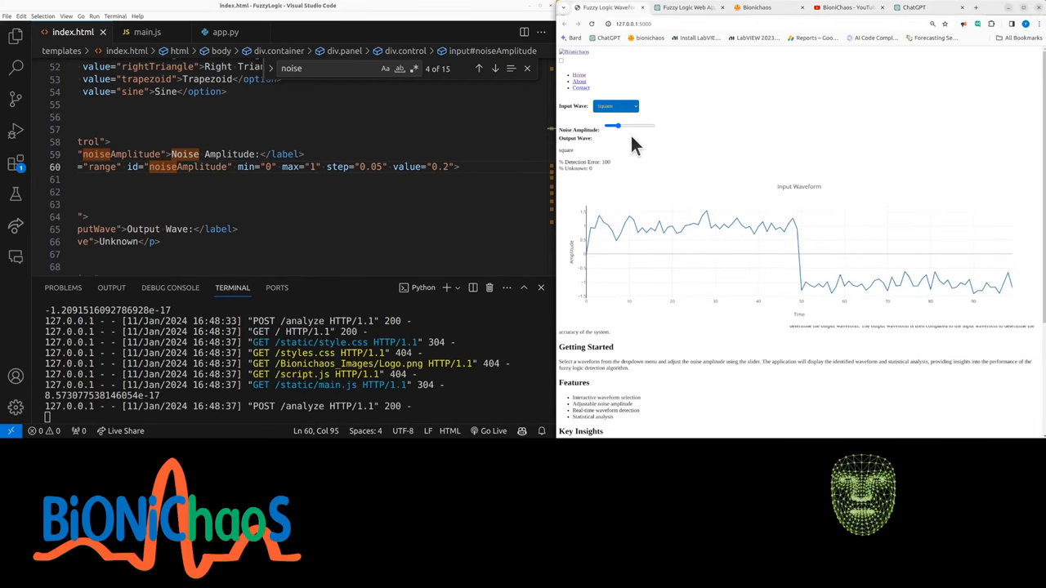
Step: Select Left Trapezoid, set noise amplitude to zero, and return to ChatGPT
{"action": "left_click", "coordinate": [615, 106]}
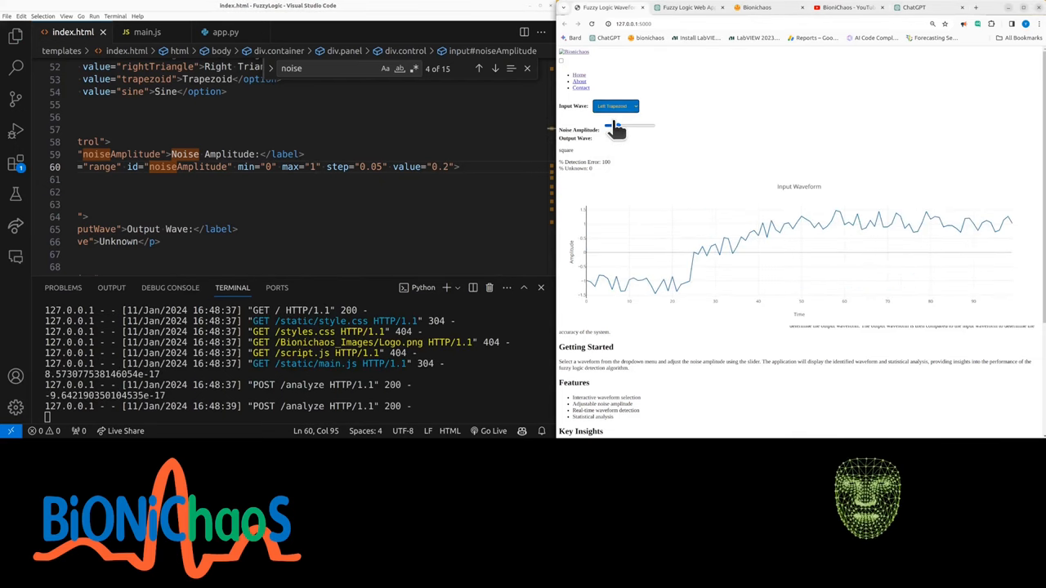
{"action": "left_click_drag", "start_coordinate": [615, 129], "coordinate": [607, 129]}
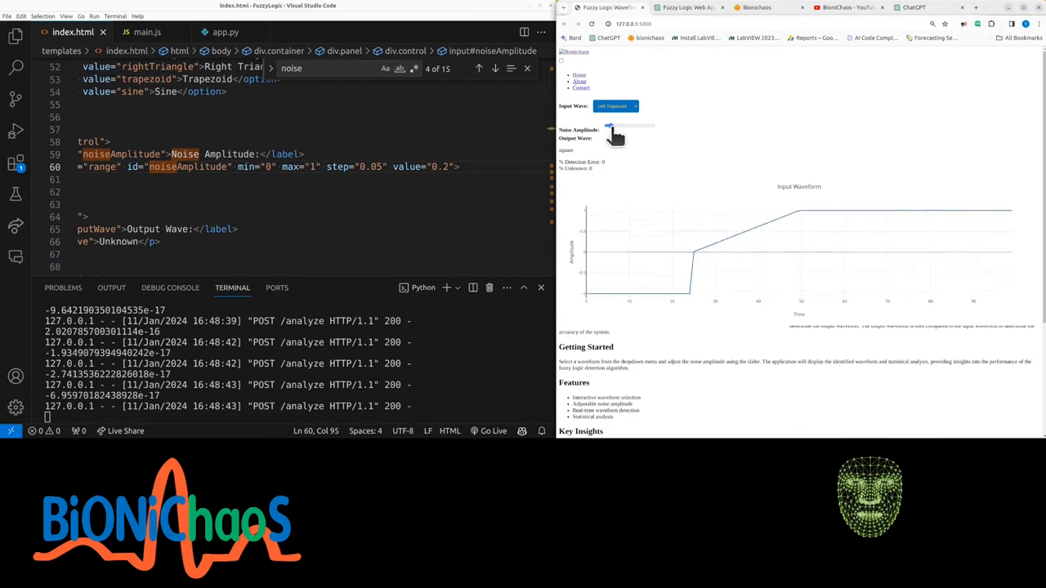
{"action": "left_click", "coordinate": [616, 105]}
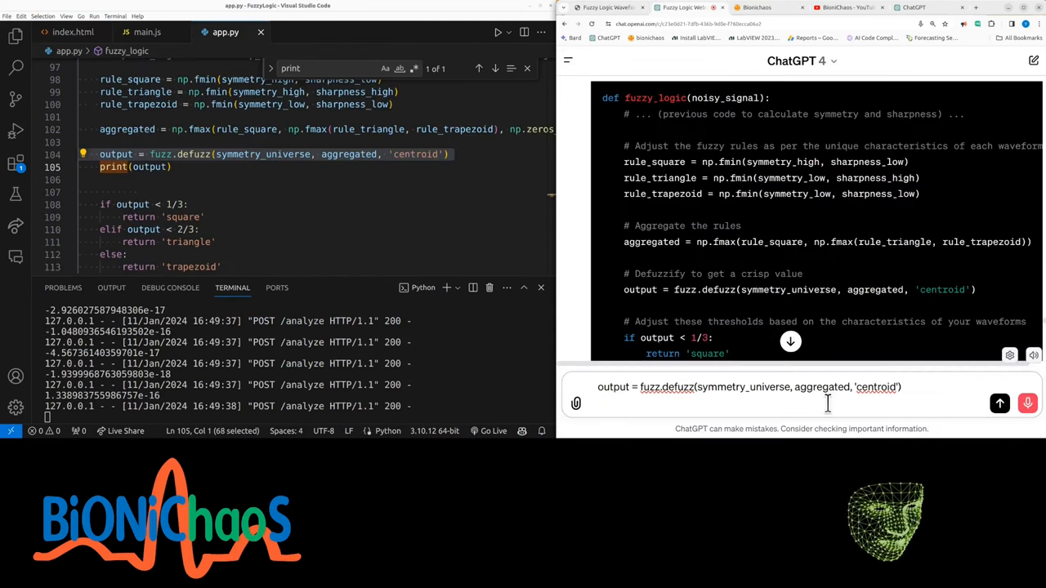
Step: Send ChatGPT the question saying the output numbers are extremely low
{"action": "type", "text": "the output"}
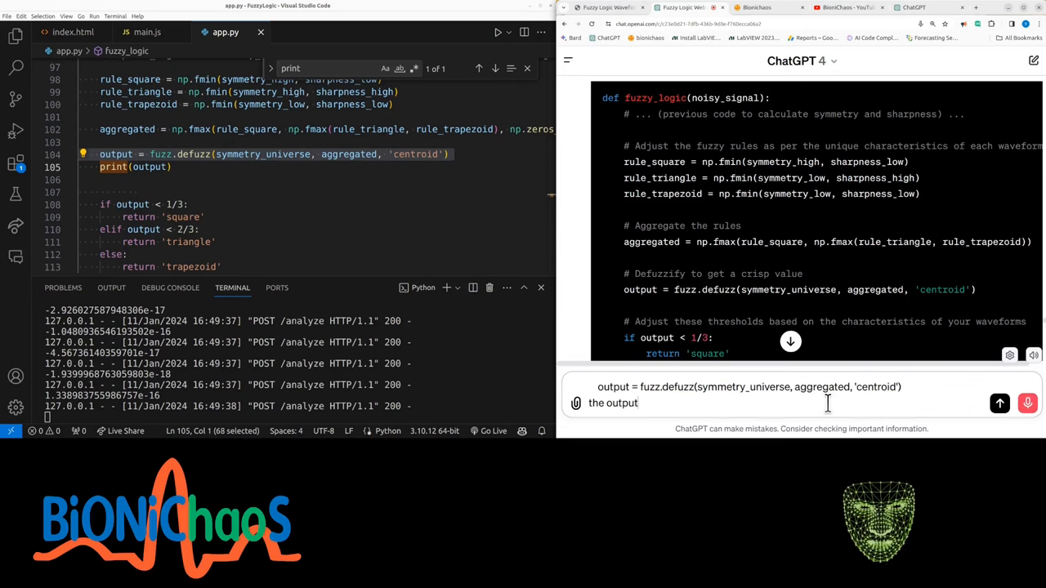
{"action": "type", "text": "numbers are extremely low so they"}
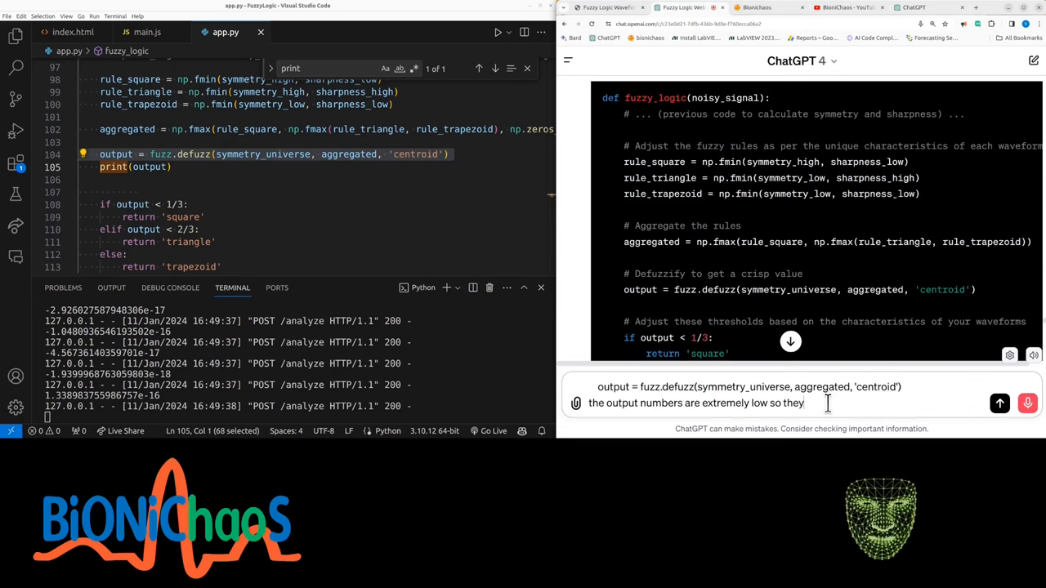
{"action": "left_click", "coordinate": [1000, 402]}
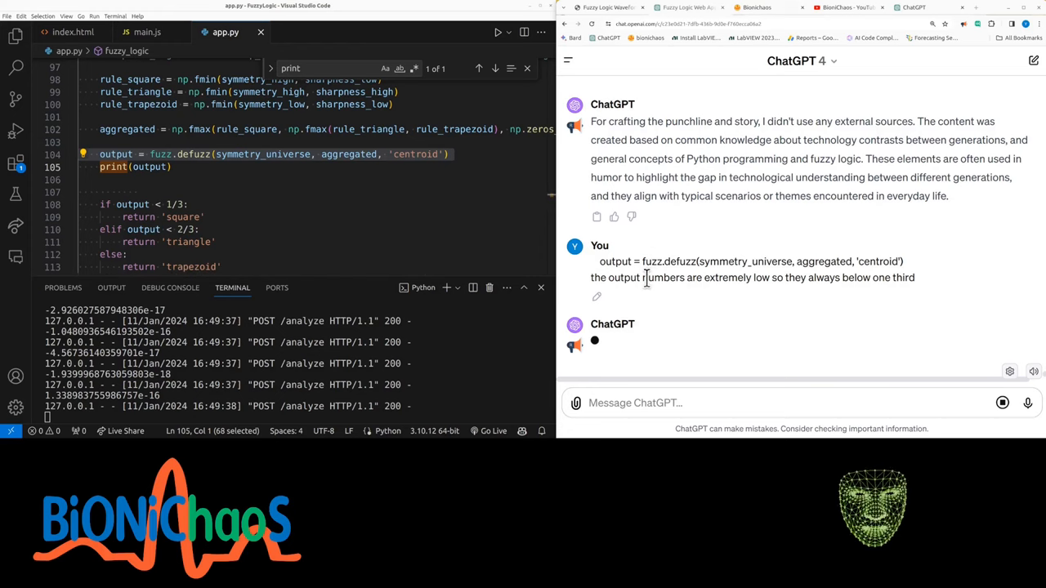
{"action": "triple_click", "coordinate": [752, 277]}
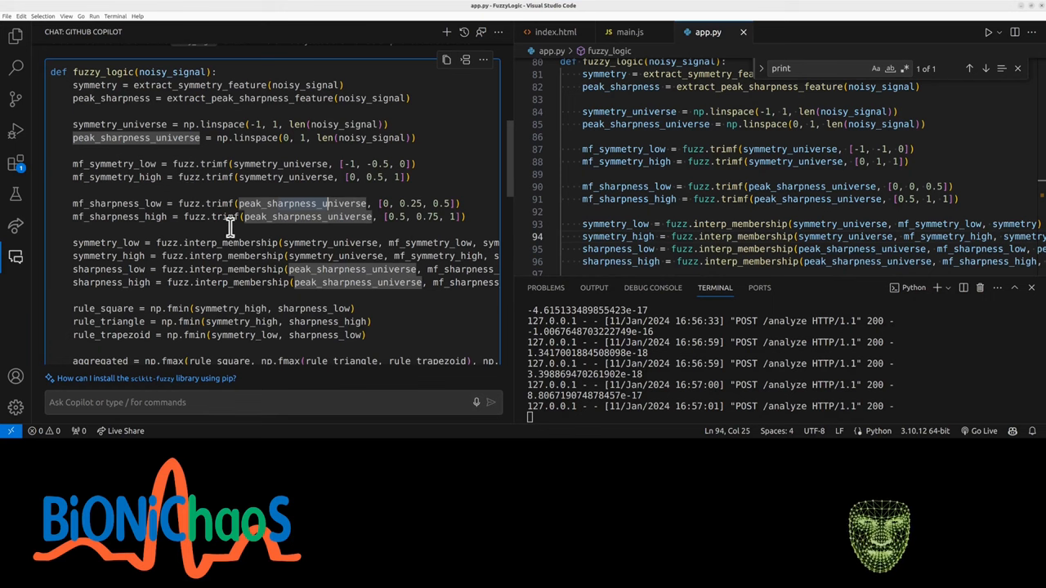
{"action": "mouse_move", "coordinate": [201, 239]}
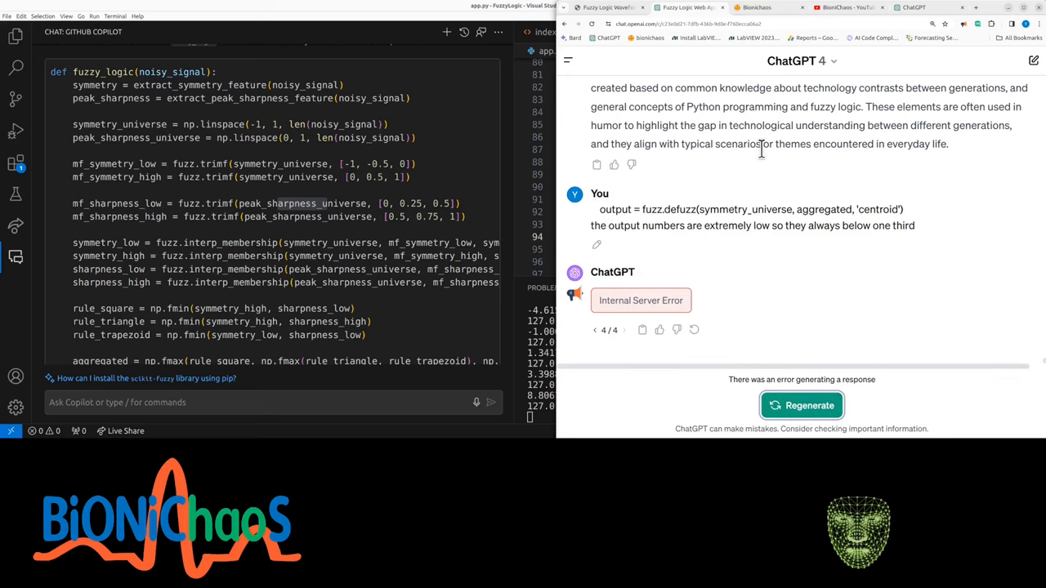
{"action": "mouse_move", "coordinate": [711, 254]}
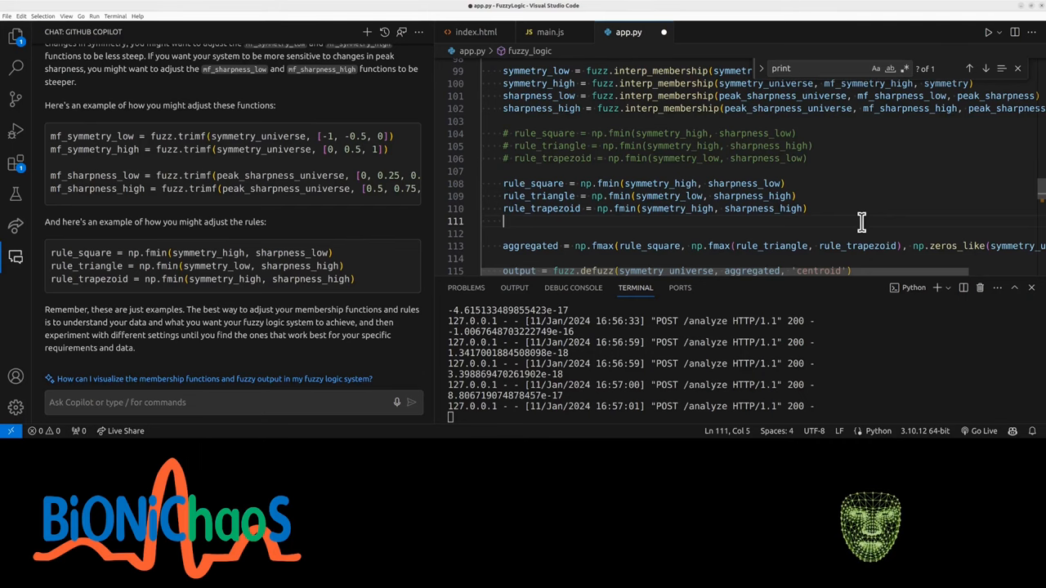
Step: Type the new rule_ line in app.py and pick another input waveform to test
{"action": "type", "text": "rule_sin = np.fmin(symmetry_low, sharpness_low"}
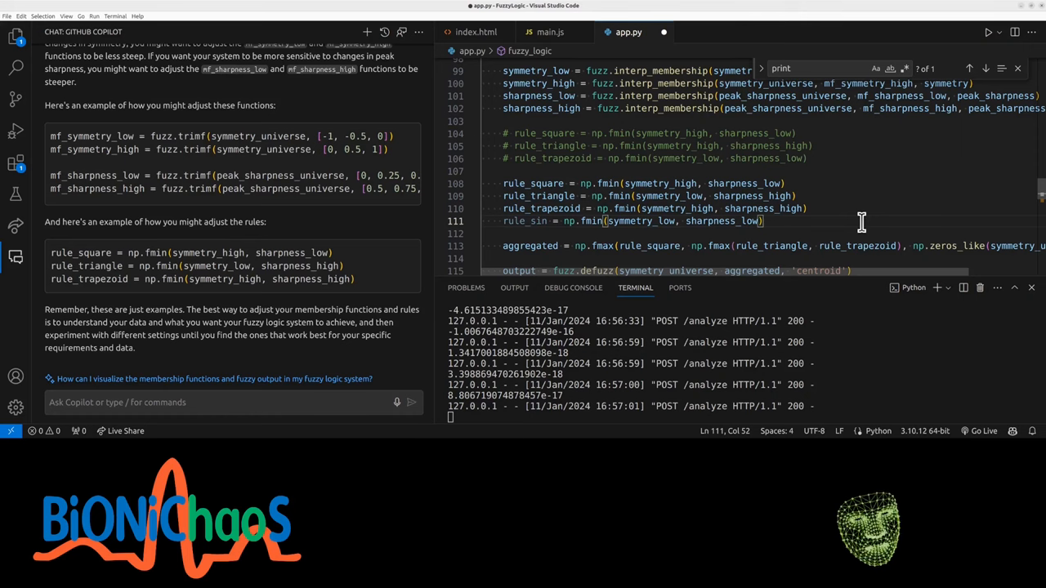
{"action": "mouse_move", "coordinate": [341, 224]}
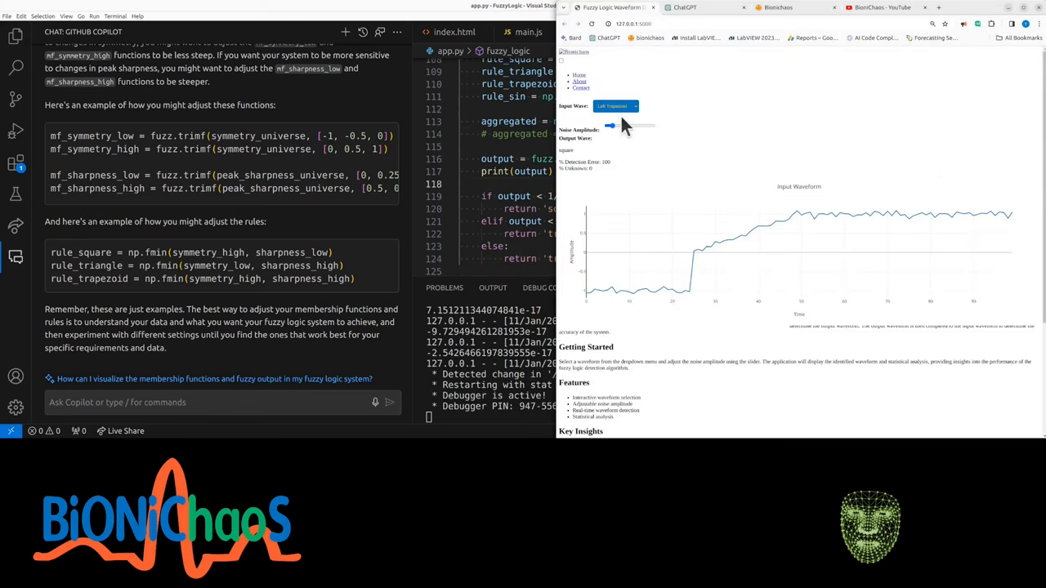
{"action": "left_click", "coordinate": [615, 106]}
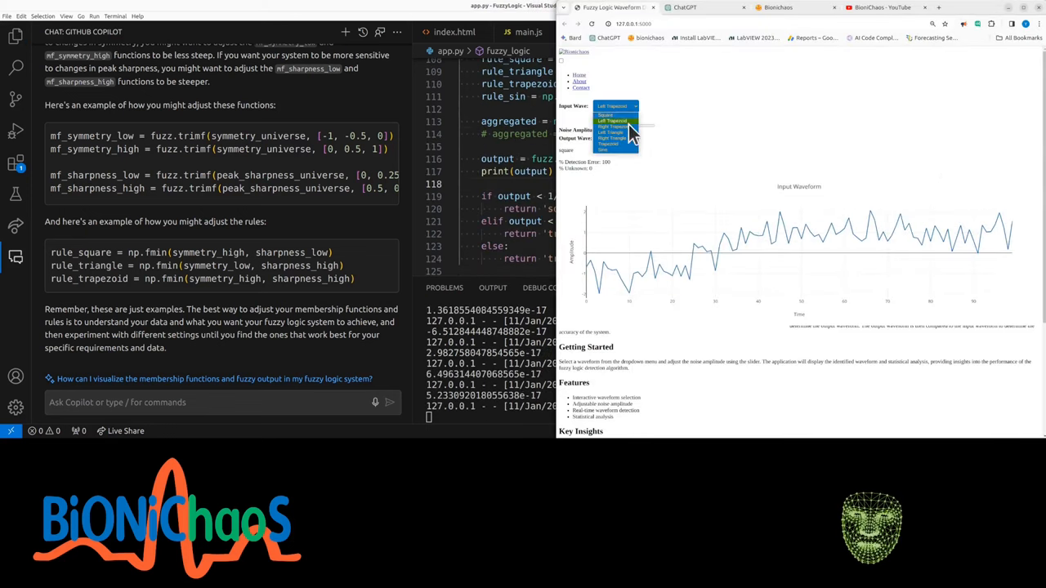
{"action": "left_click", "coordinate": [612, 133]}
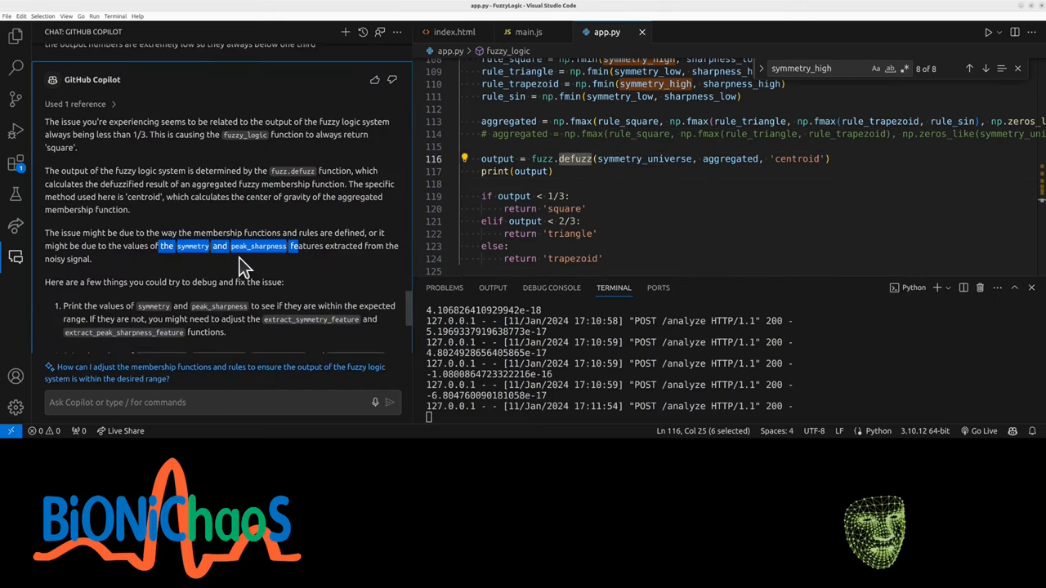
{"action": "mouse_move", "coordinate": [114, 205]}
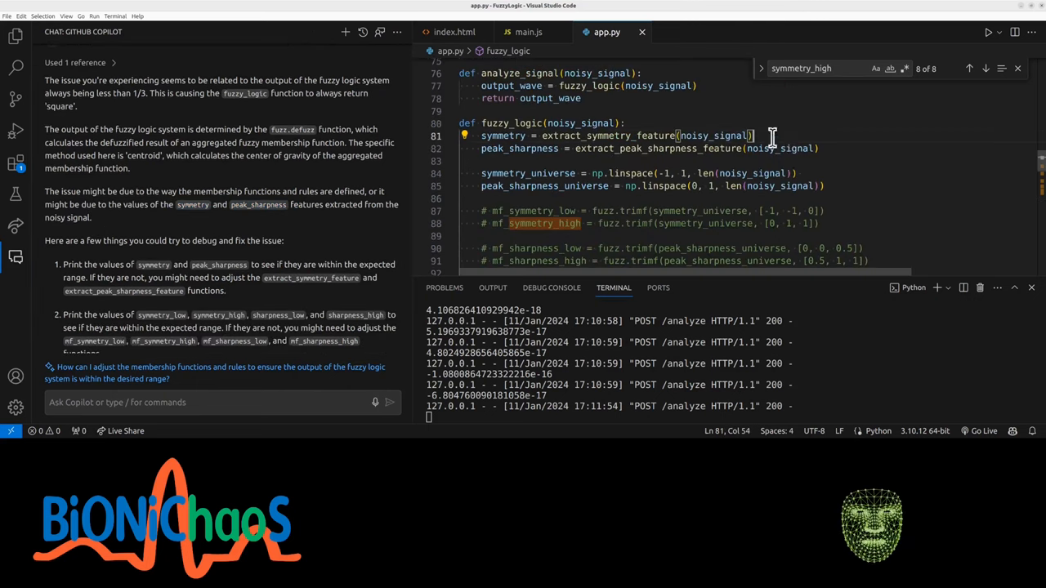
Step: Add print calls for symmetry and peak sharpness inside fuzzy_logic
{"action": "type", "text": "print('Peak sh"}
{"action": "type", "text": "print('Symmet"}
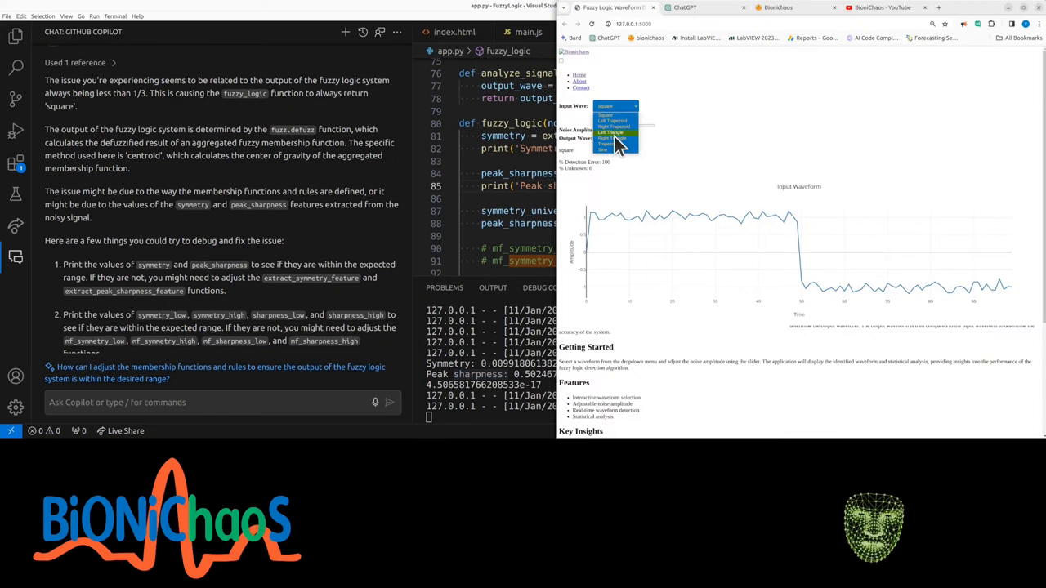
Step: Choose another waveform from the Input Wave dropdown to log its values
{"action": "left_click", "coordinate": [613, 133]}
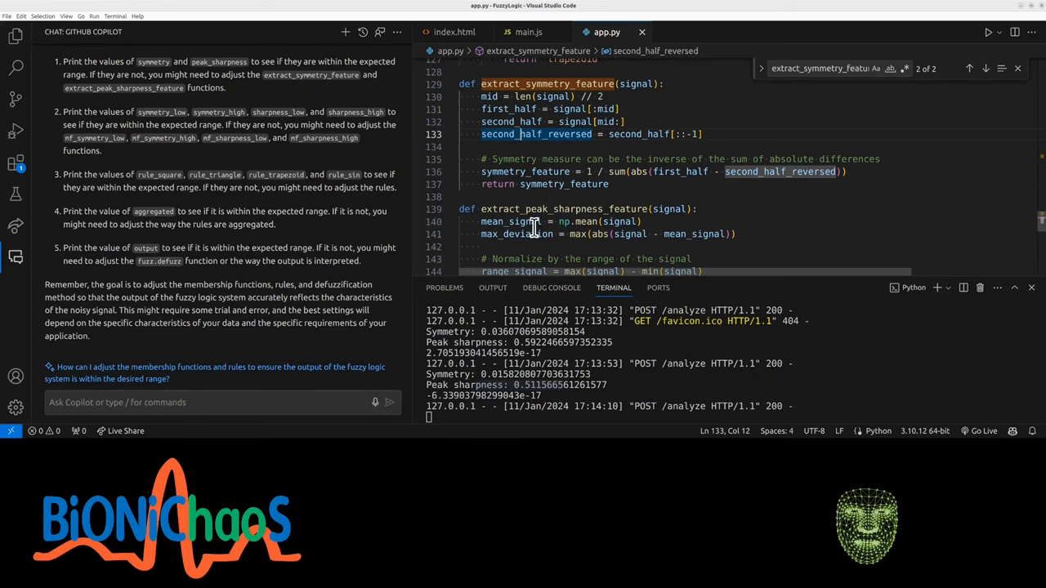
{"action": "mouse_move", "coordinate": [510, 221]}
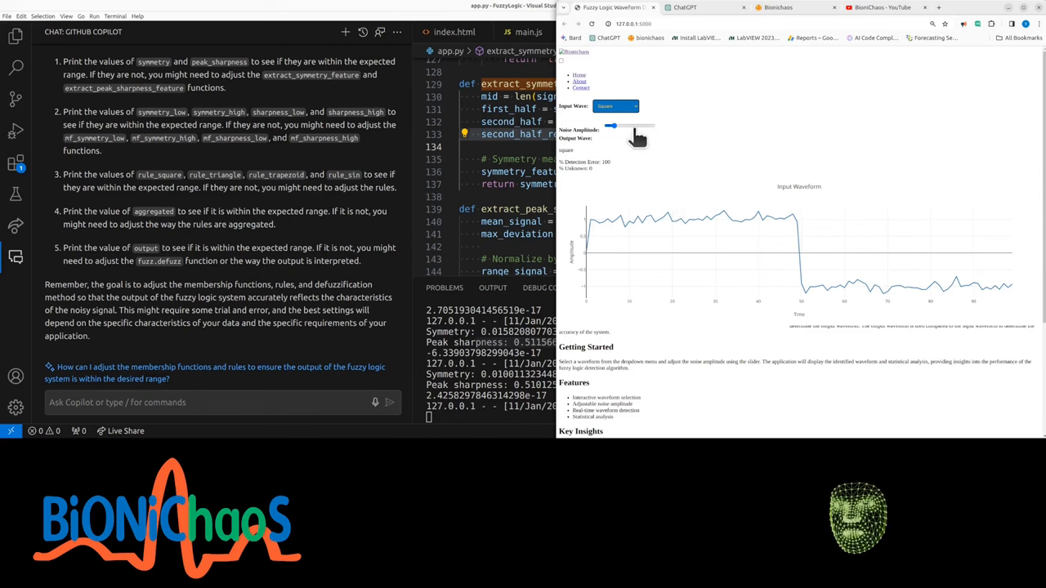
Step: Set a new noise amplitude for the square wave in the browser
{"action": "left_click", "coordinate": [617, 107]}
{"action": "type", "text": "What are all the other options"}
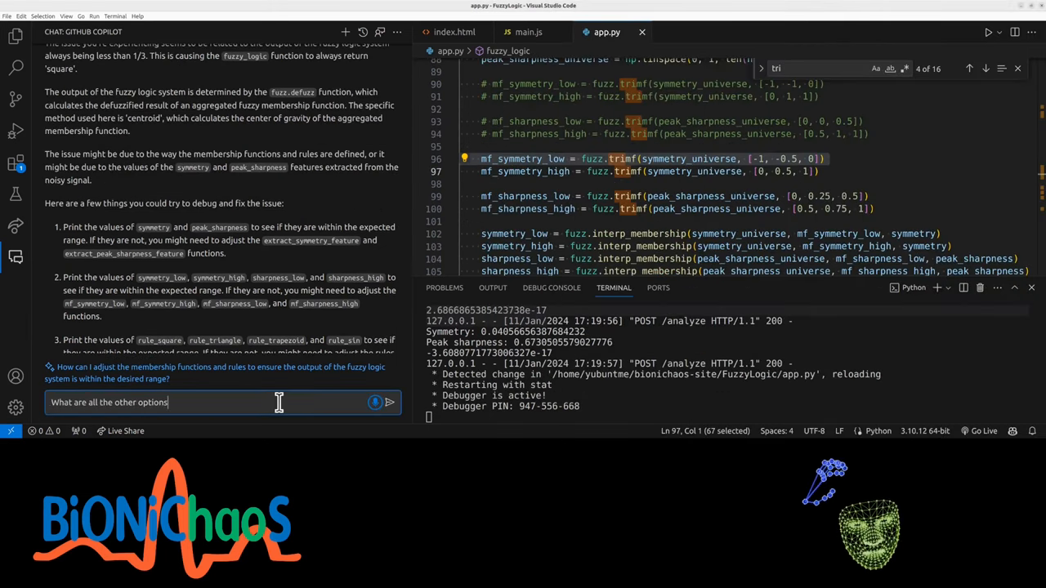
Step: Send Copilot a message about membership types, then type 'update include symetry_mid and sharpness_mid'
{"action": "type", "text": "for the types of membership"}
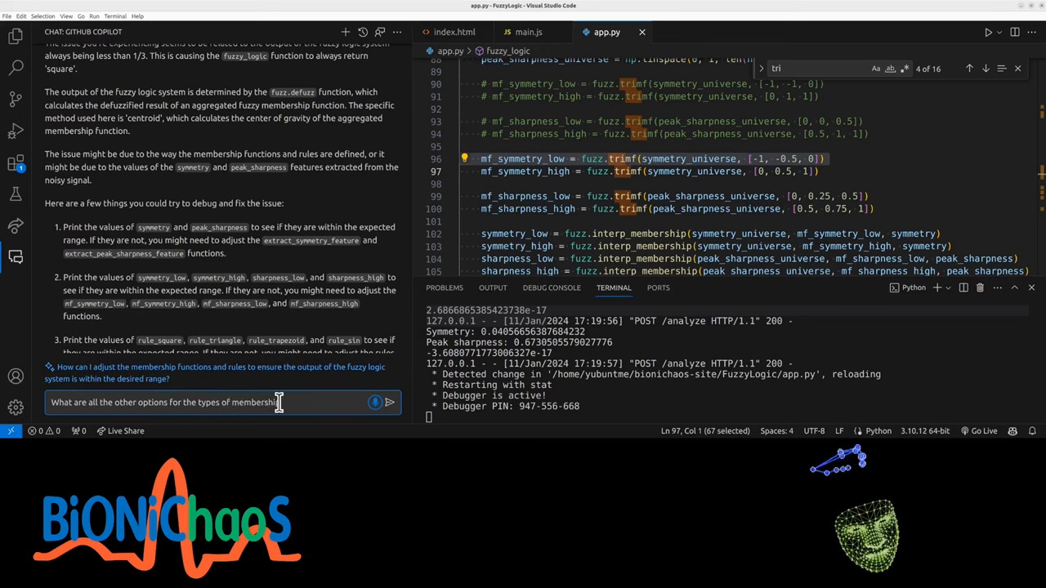
{"action": "left_click", "coordinate": [390, 402]}
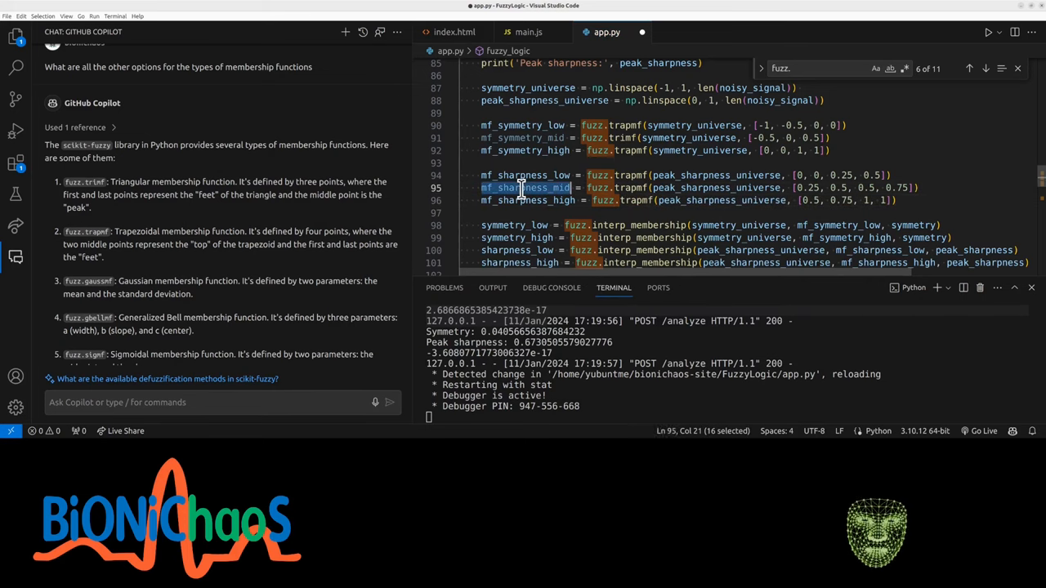
{"action": "scroll", "scroll_direction": "down", "scroll_amount": 3}
{"action": "type", "text": "symmetry_mid = fuzz.interp_membership(symmetry_universe, mf_symmetry_mid, symmetry"}
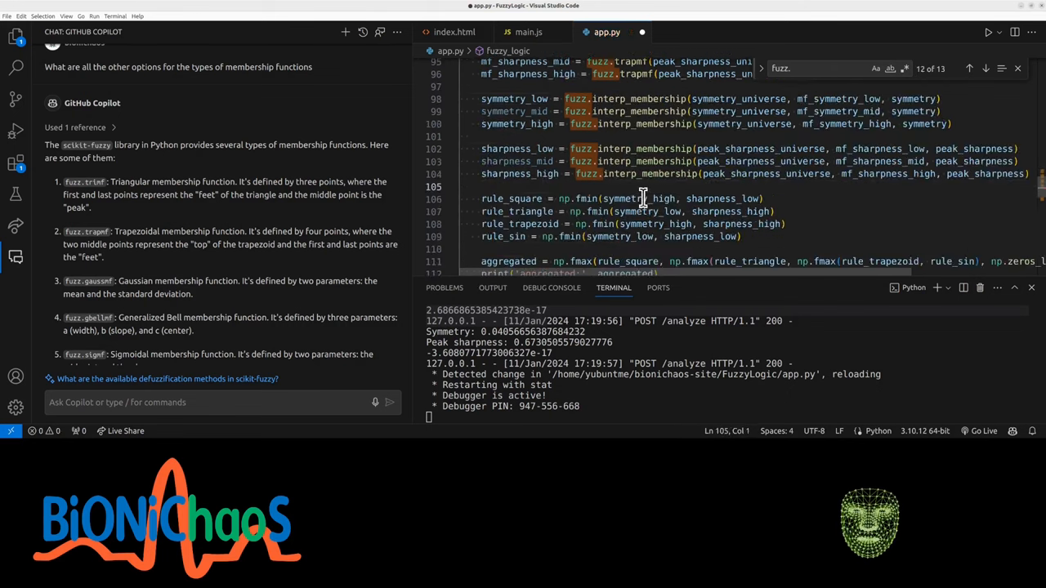
{"action": "type", "text": "update"}
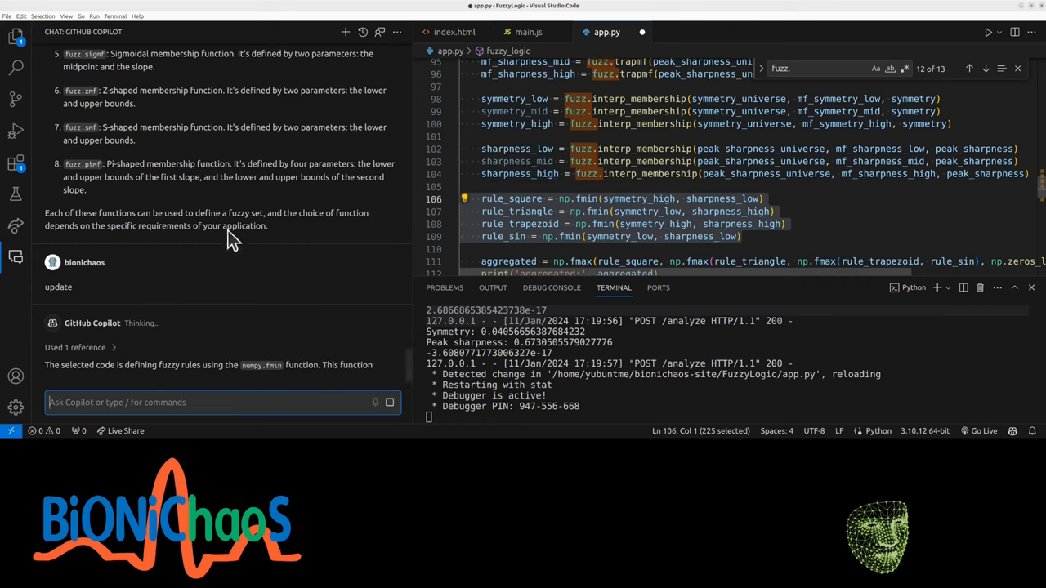
{"action": "type", "text": "update include"}
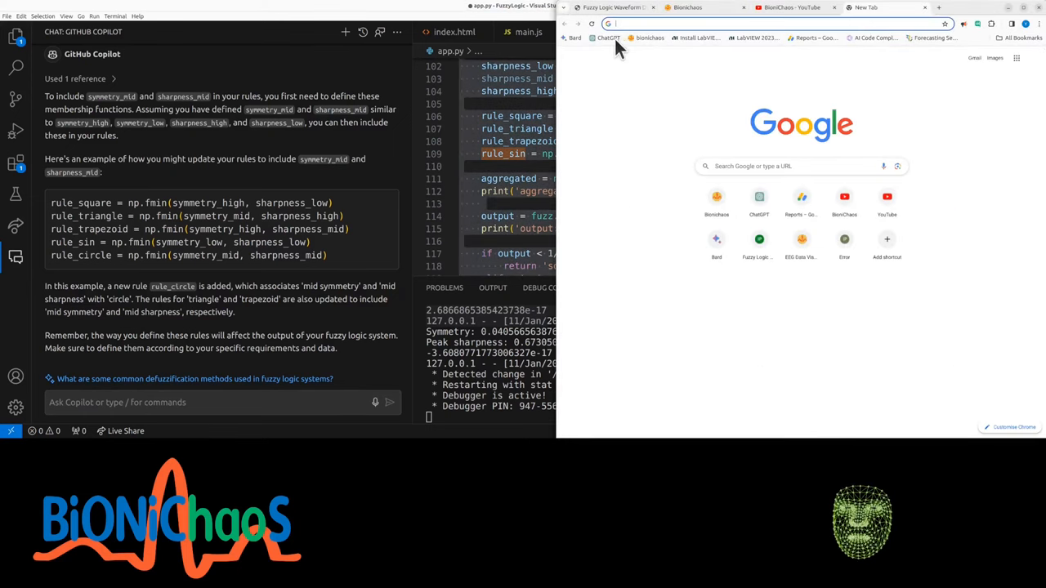
Step: Open ChatGPT via its shortcut tile on the Chrome new tab page
{"action": "left_click", "coordinate": [758, 200]}
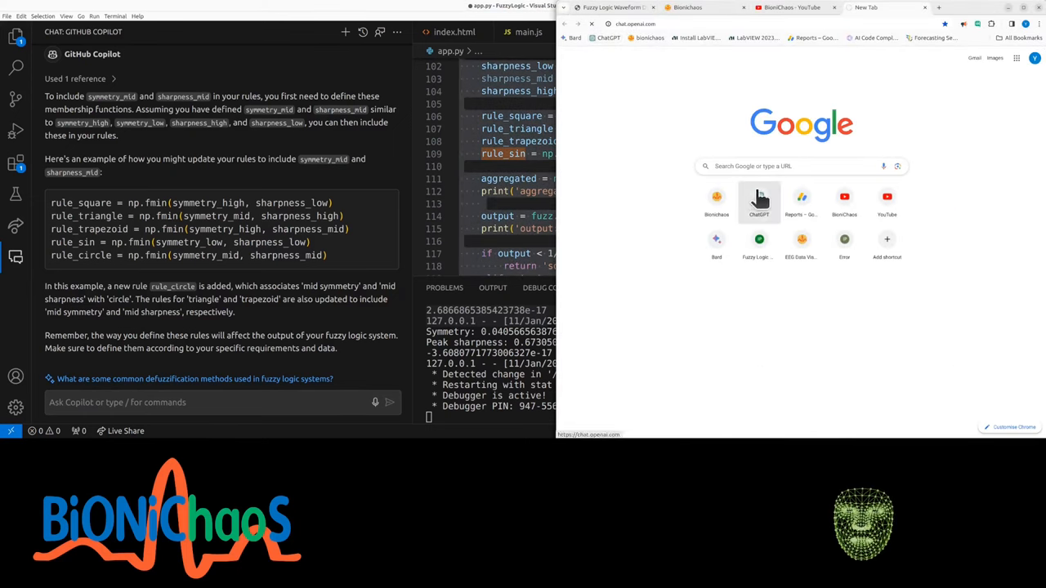
{"action": "mouse_move", "coordinate": [692, 89]}
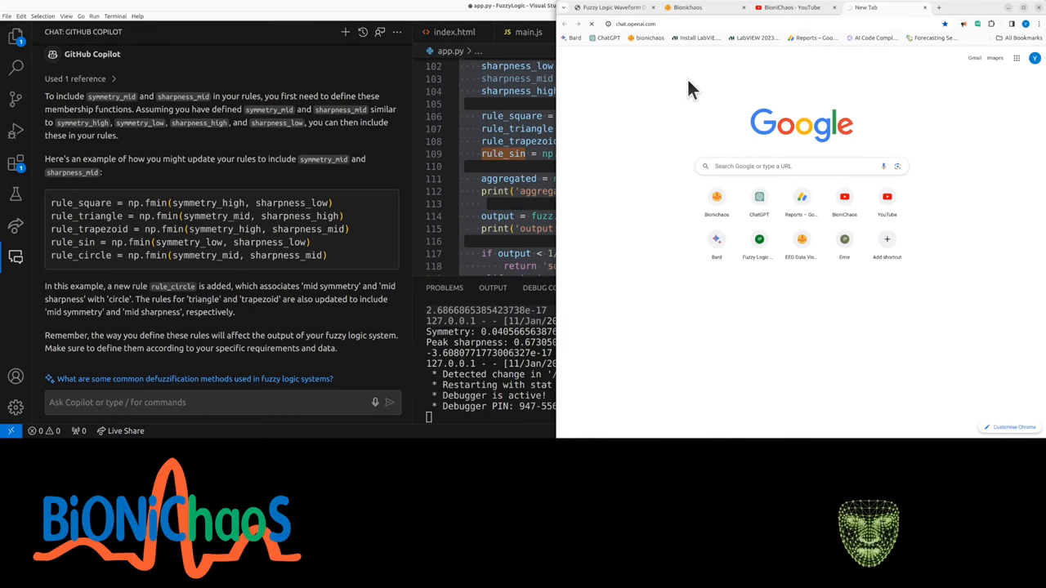
{"action": "mouse_move", "coordinate": [689, 91]}
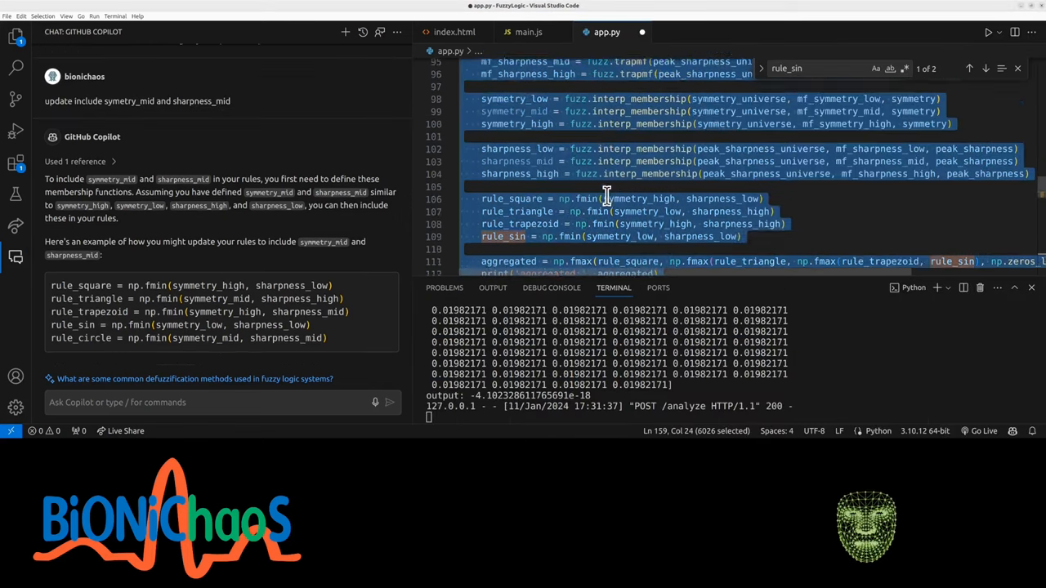
Step: Scroll through app.py and send Copilot the note that symmetry_mid and sharpness_mid are unused
{"action": "scroll", "scroll_direction": "down", "scroll_amount": 3}
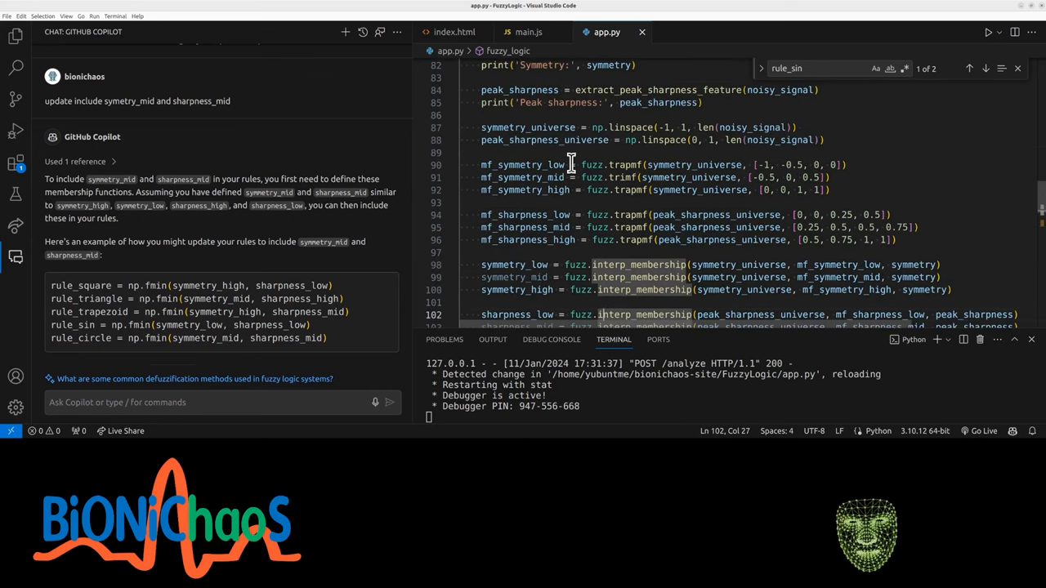
{"action": "scroll", "scroll_direction": "down", "scroll_amount": 3}
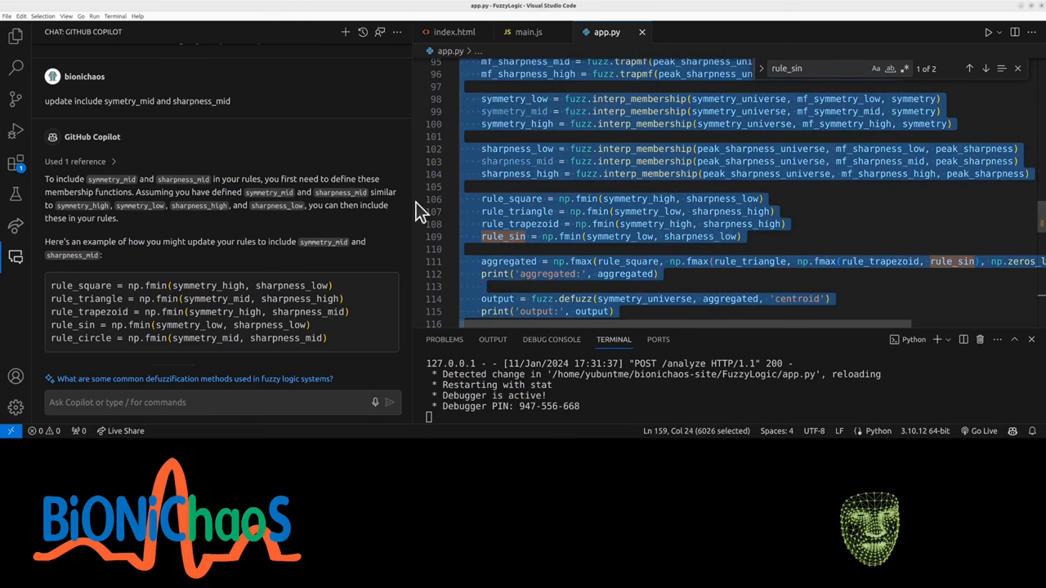
{"action": "mouse_move", "coordinate": [221, 215]}
{"action": "type", "text": "currently symetry_mid and sharpness_mid are not used"}
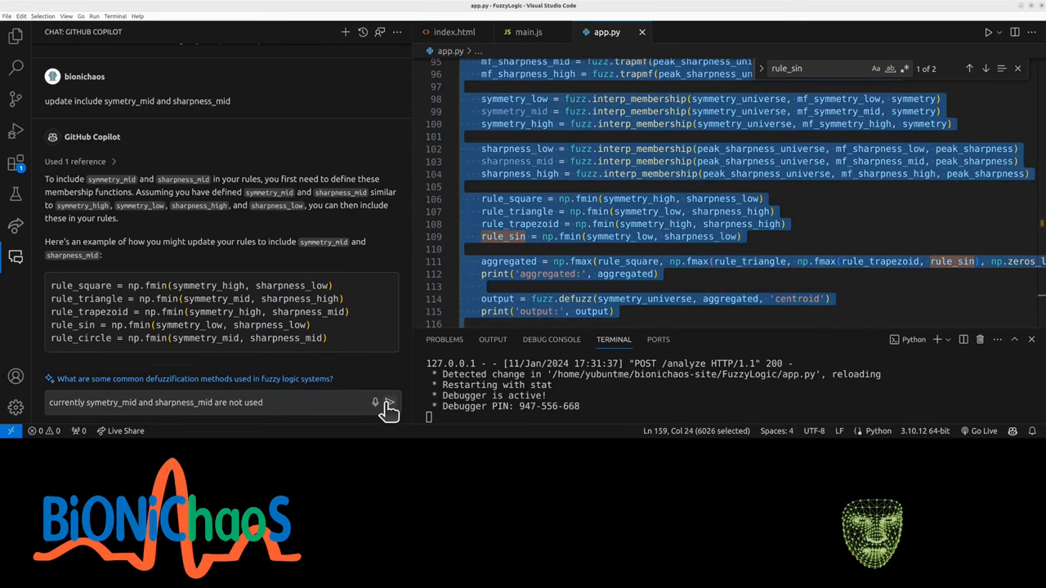
{"action": "left_click", "coordinate": [390, 402]}
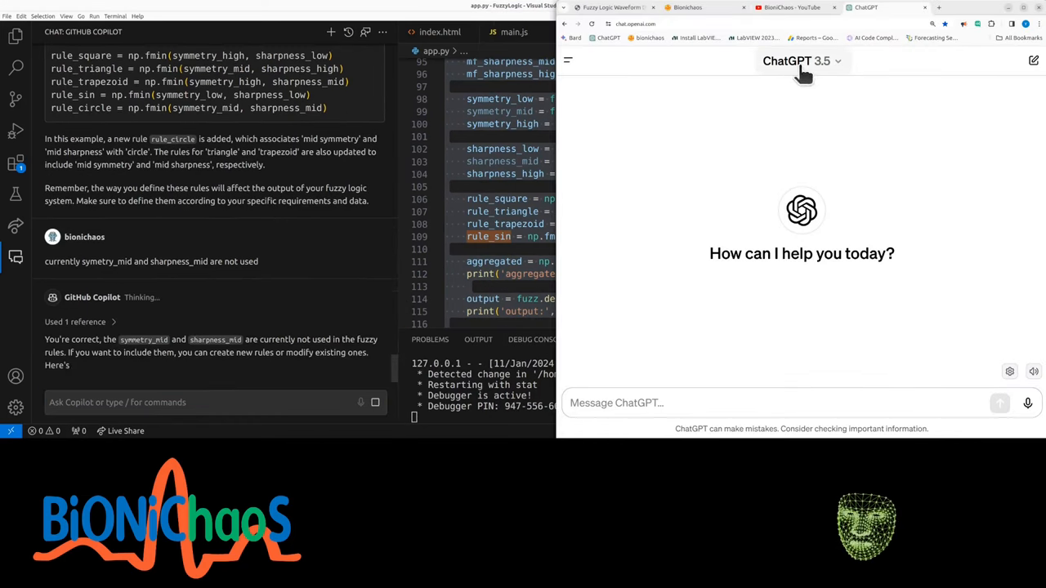
Step: Switch the ChatGPT model from GPT-3.5 to GPT-4
{"action": "left_click", "coordinate": [796, 61]}
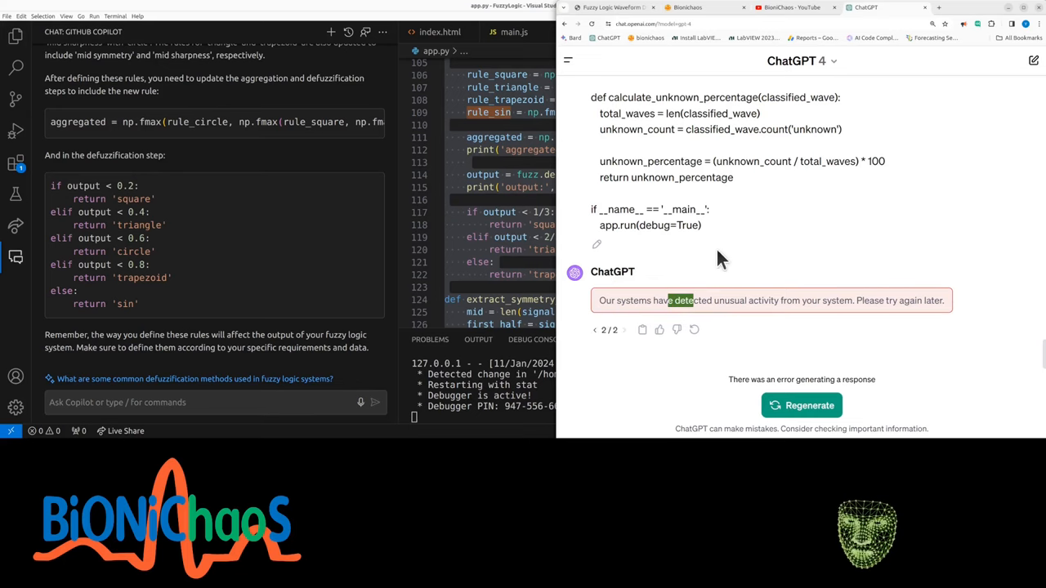
{"action": "mouse_move", "coordinate": [676, 252]}
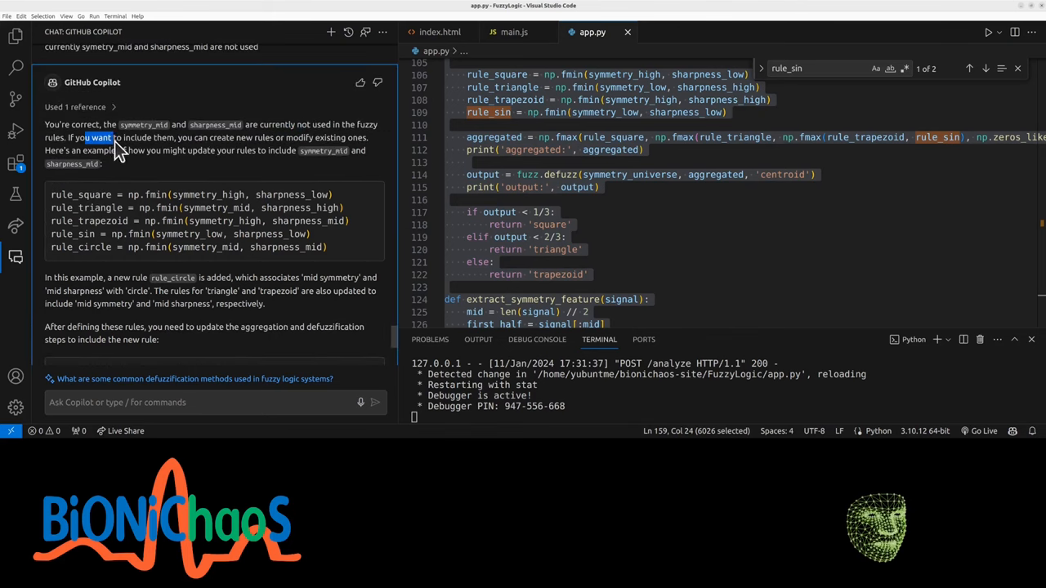
Step: Reply to Copilot: 'I don't have a circle shape waveform and I don't need it'
{"action": "left_click_drag", "start_coordinate": [119, 137], "coordinate": [266, 155]}
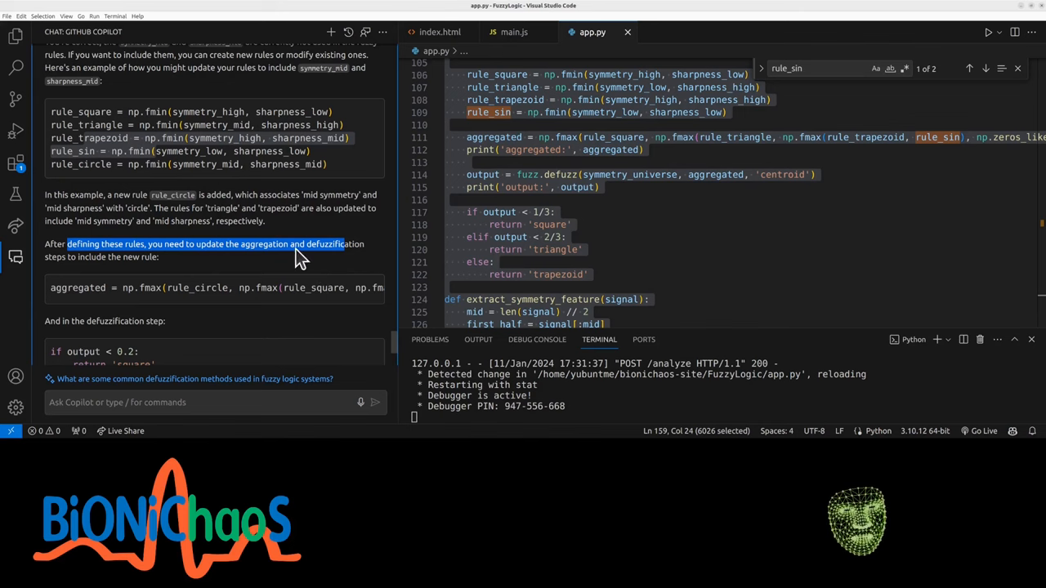
{"action": "scroll", "scroll_direction": "down", "scroll_amount": 3}
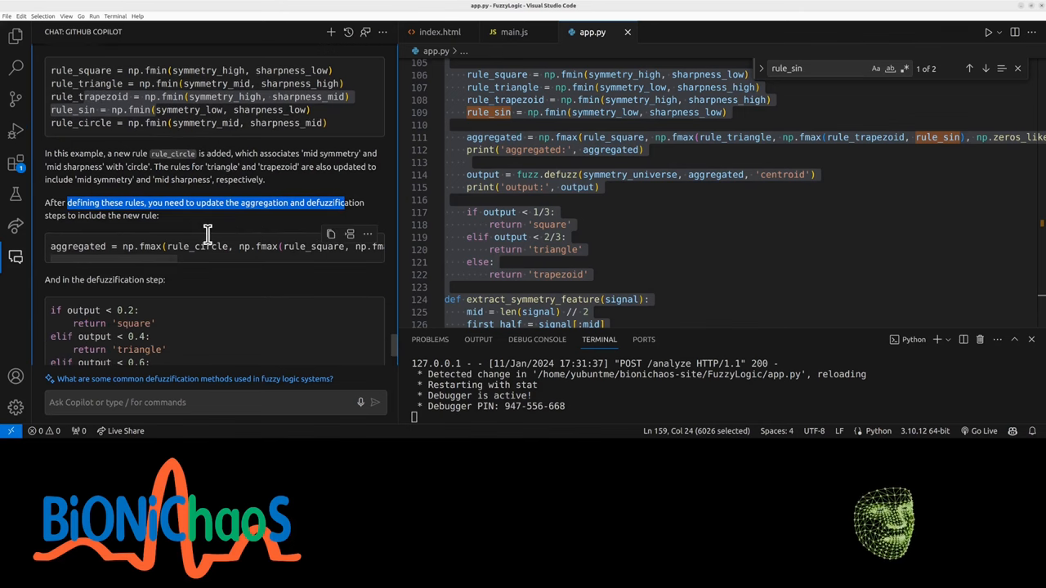
{"action": "left_click", "coordinate": [361, 402]}
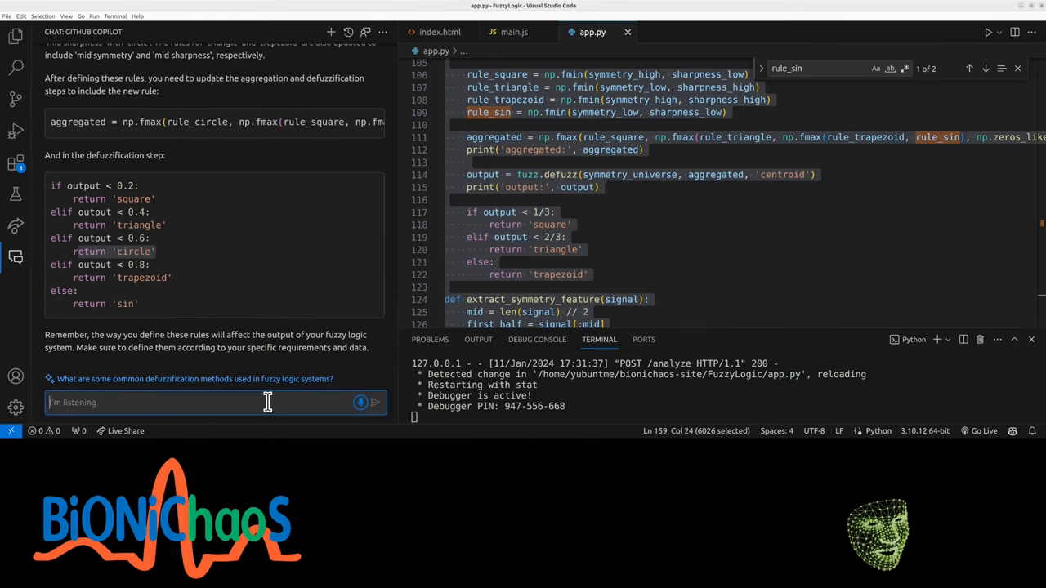
{"action": "type", "text": "I don't have a"}
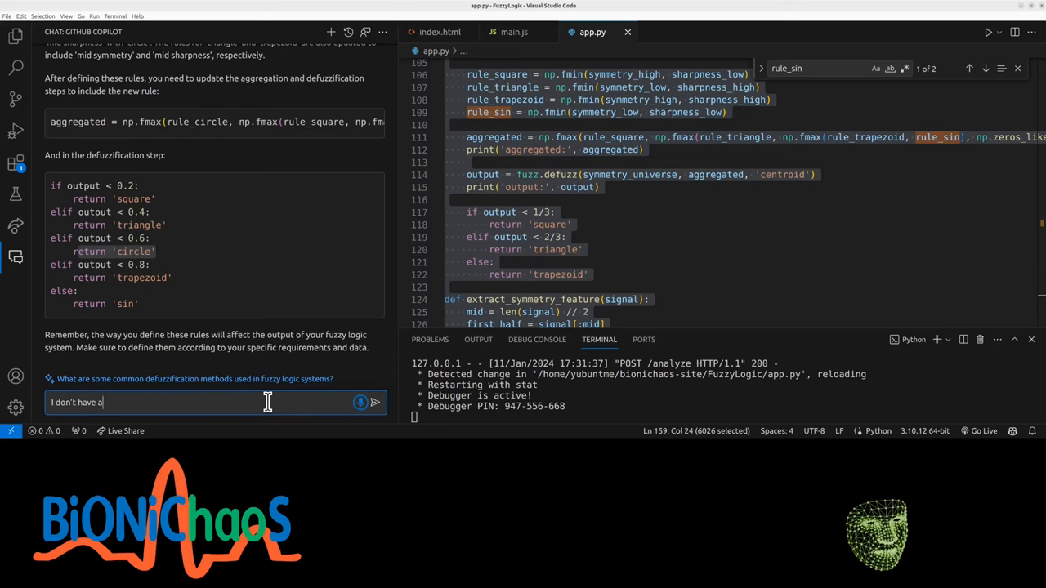
{"action": "type", "text": "circle shape waveform"}
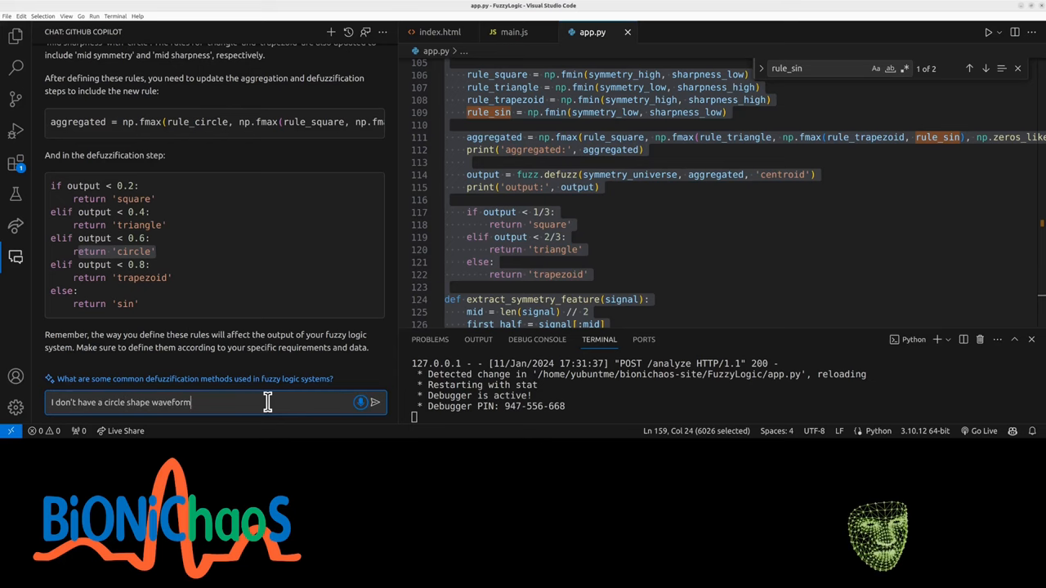
{"action": "left_click", "coordinate": [375, 402]}
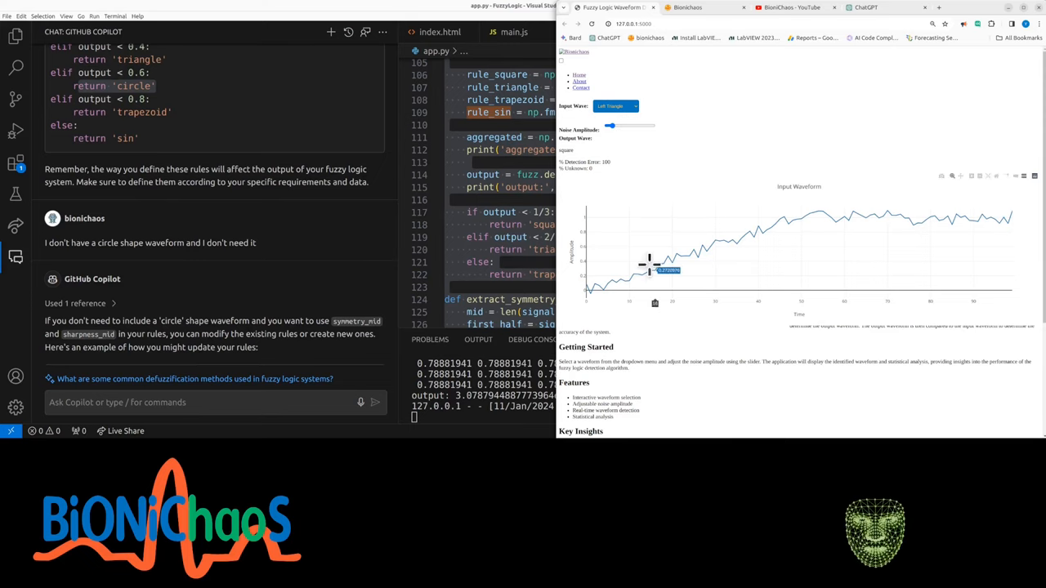
{"action": "mouse_move", "coordinate": [623, 206]}
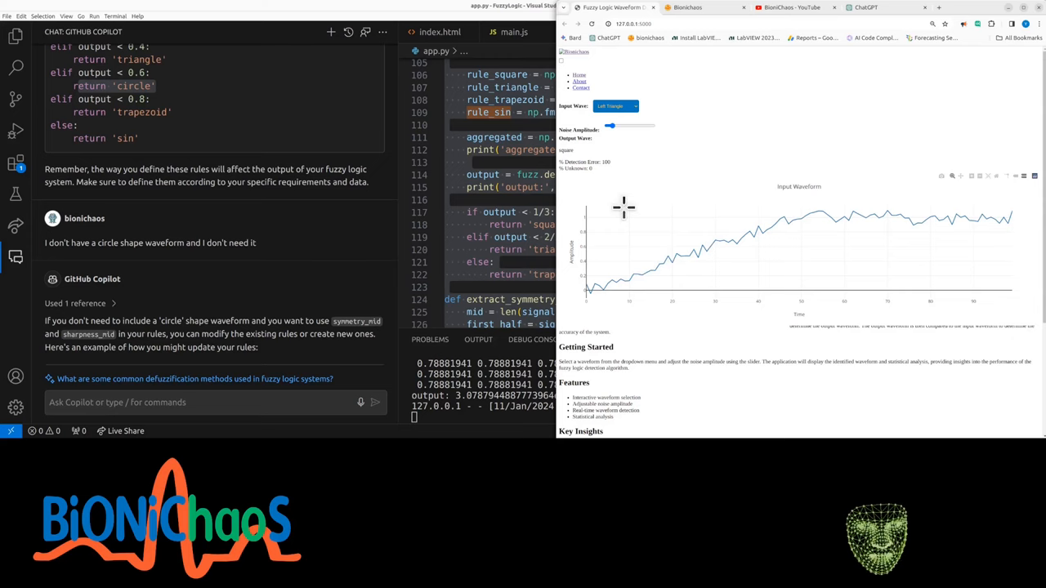
{"action": "mouse_move", "coordinate": [475, 169]}
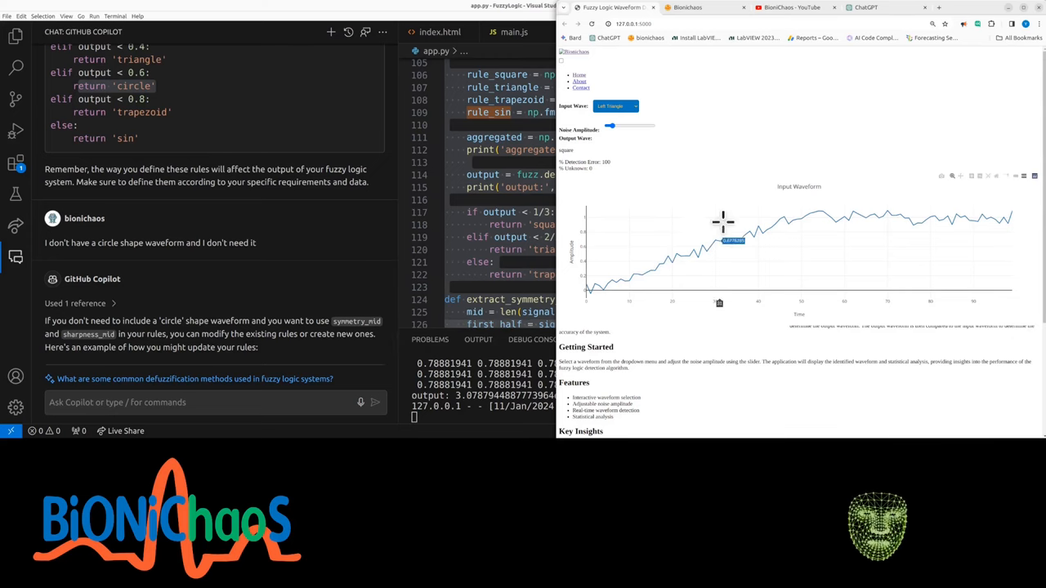
{"action": "mouse_move", "coordinate": [783, 213]}
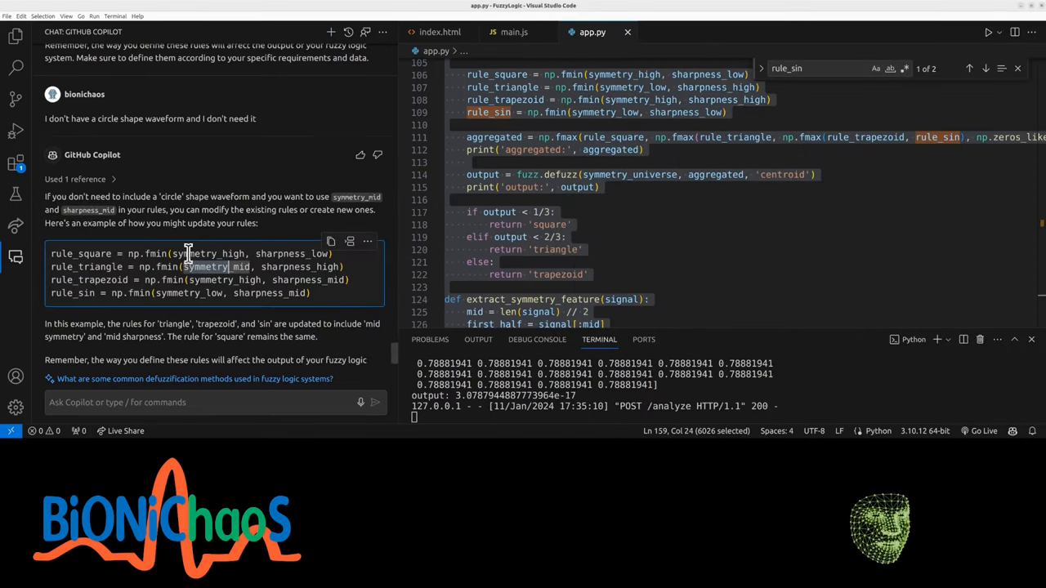
{"action": "mouse_move", "coordinate": [181, 255]}
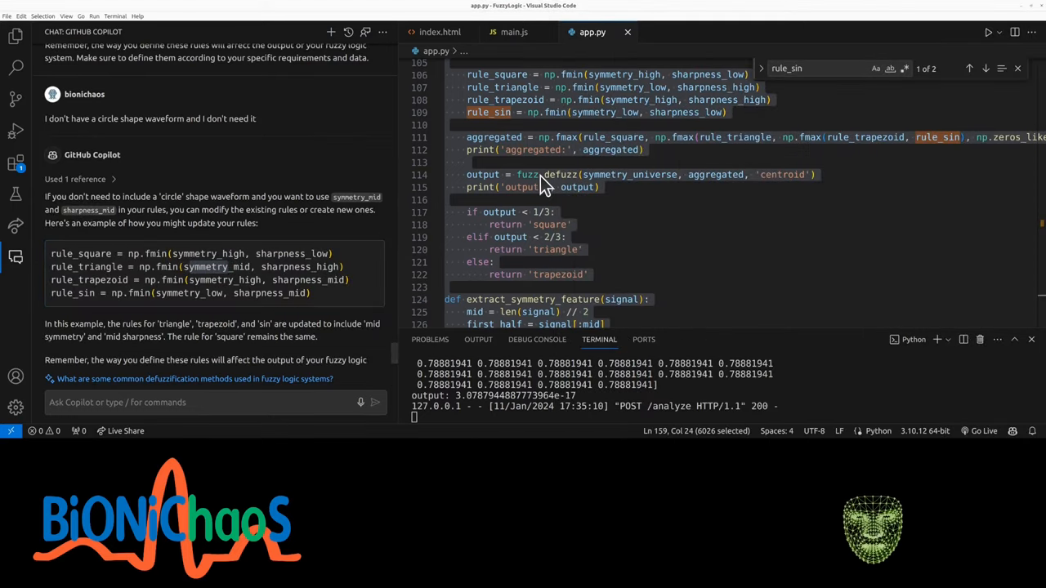
Step: Run the waveform app with a Square input, then a Trapezoid input
{"action": "left_click", "coordinate": [617, 105]}
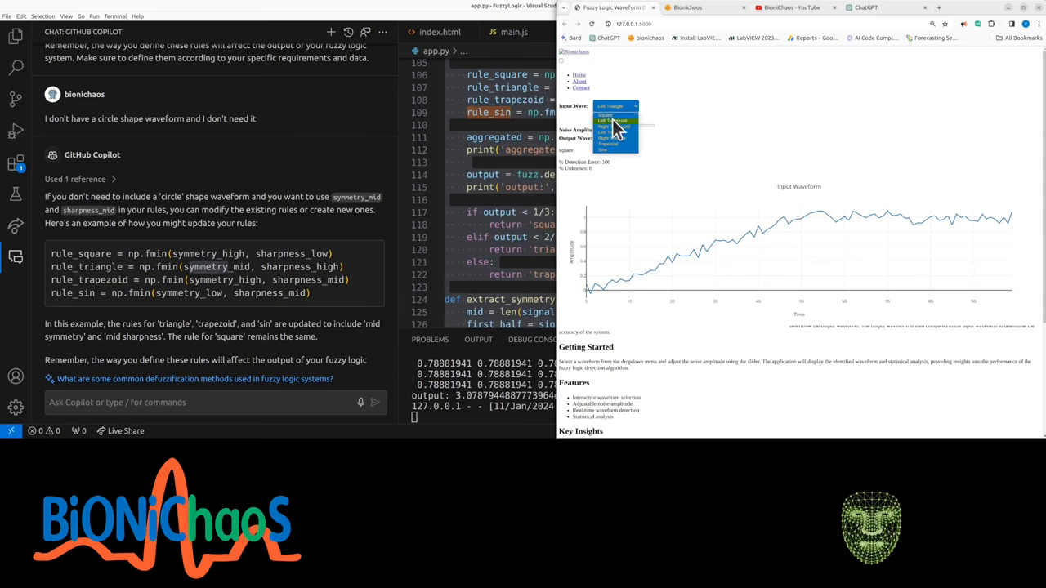
{"action": "left_click", "coordinate": [608, 116]}
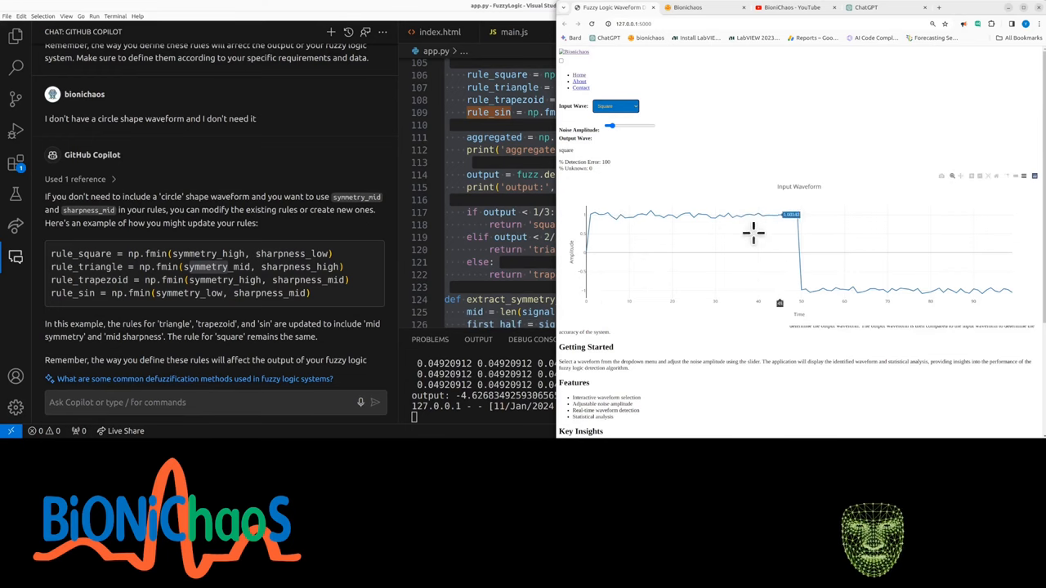
{"action": "mouse_move", "coordinate": [770, 283]}
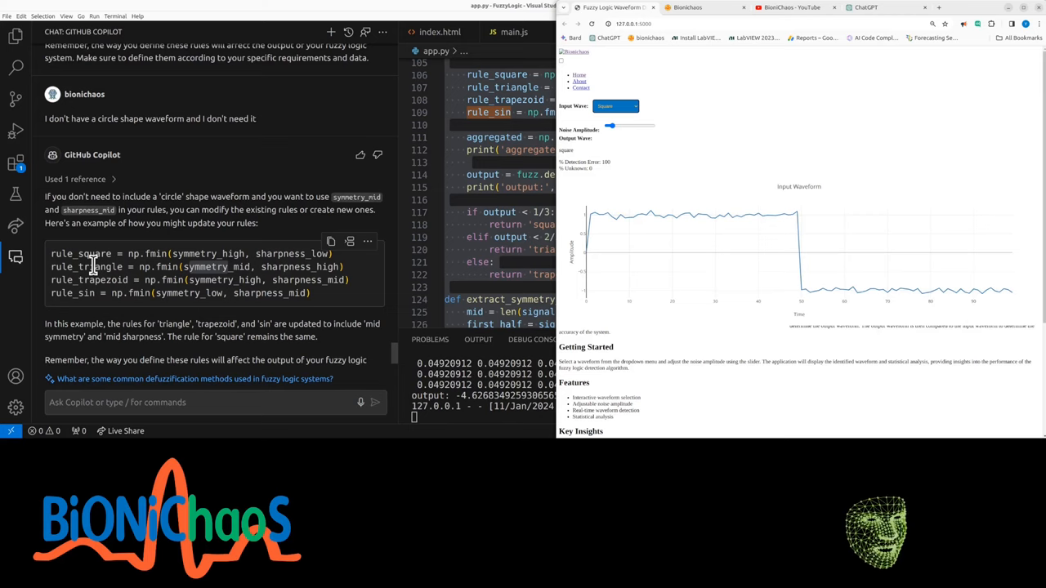
{"action": "left_click", "coordinate": [615, 106]}
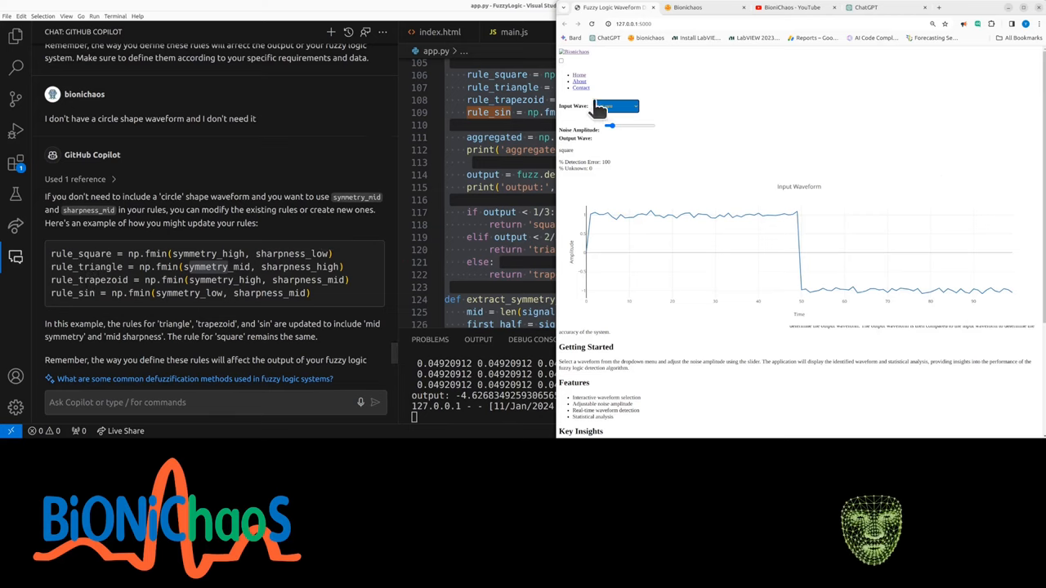
{"action": "left_click", "coordinate": [614, 105]}
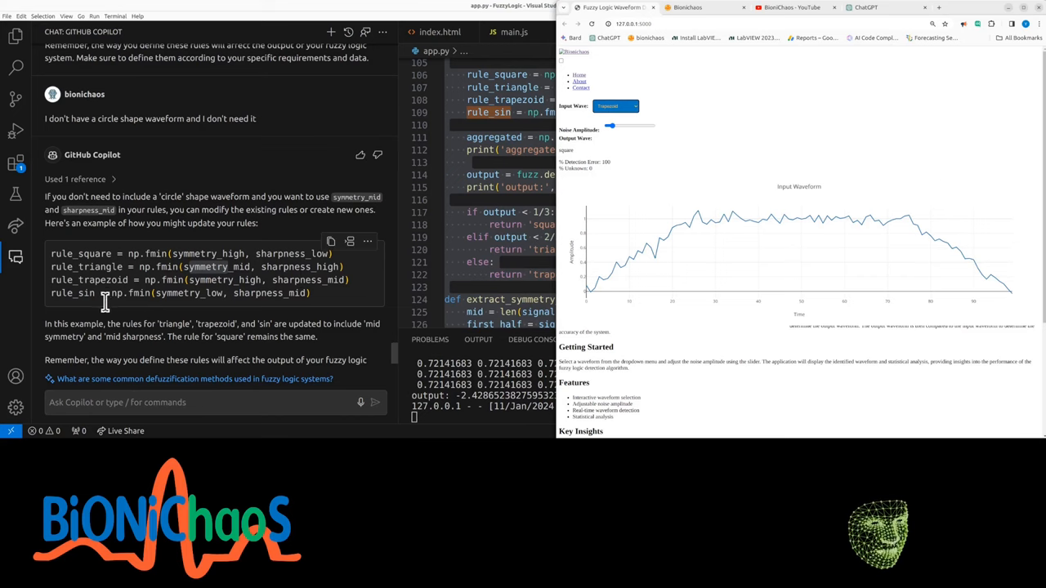
{"action": "mouse_move", "coordinate": [146, 300]}
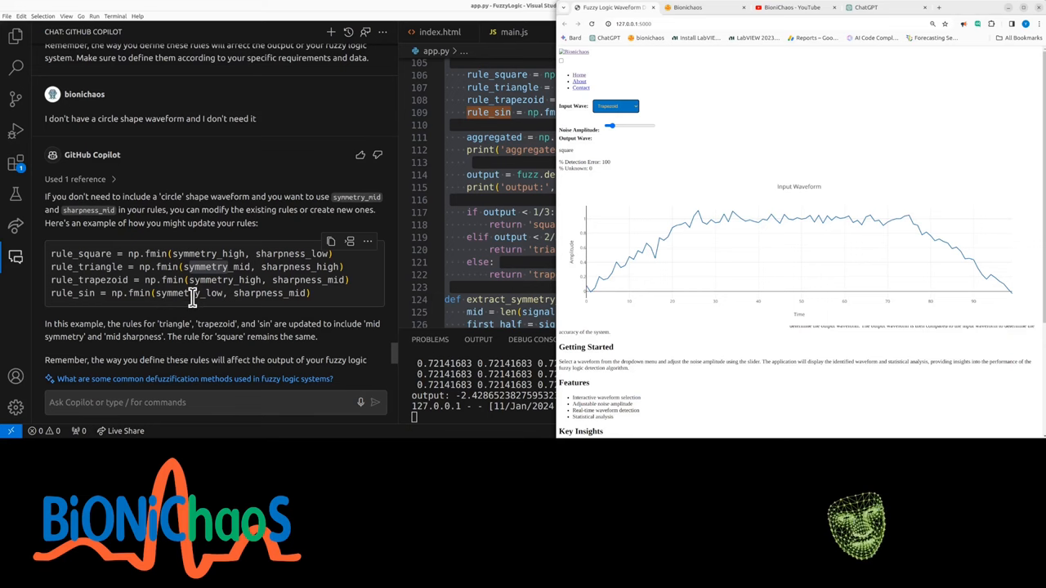
{"action": "mouse_move", "coordinate": [136, 291]}
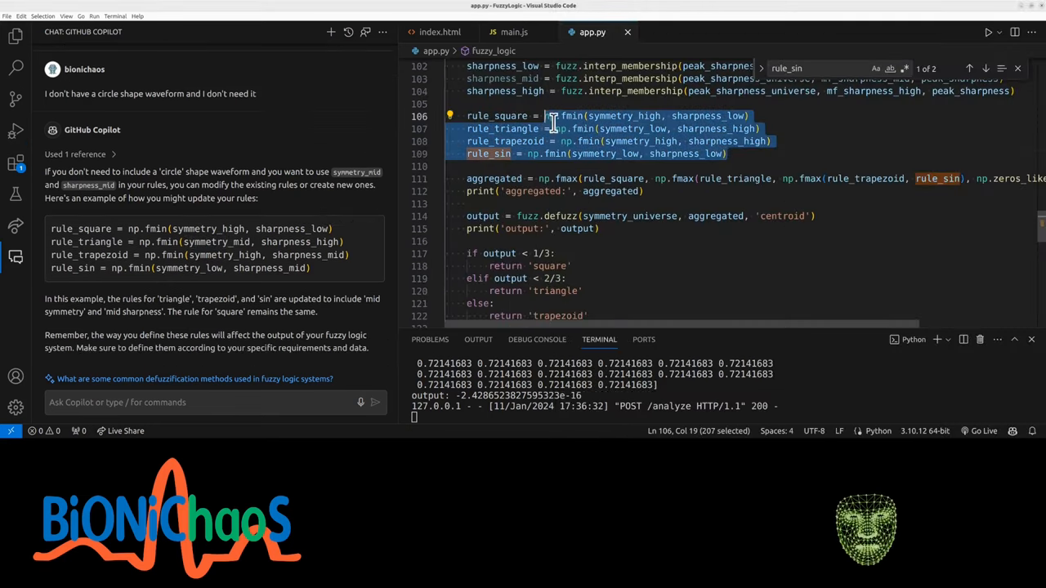
Step: Comment out the four old fuzzy rules and rerun the app with another input wave
{"action": "key", "text": "ctrl+/"}
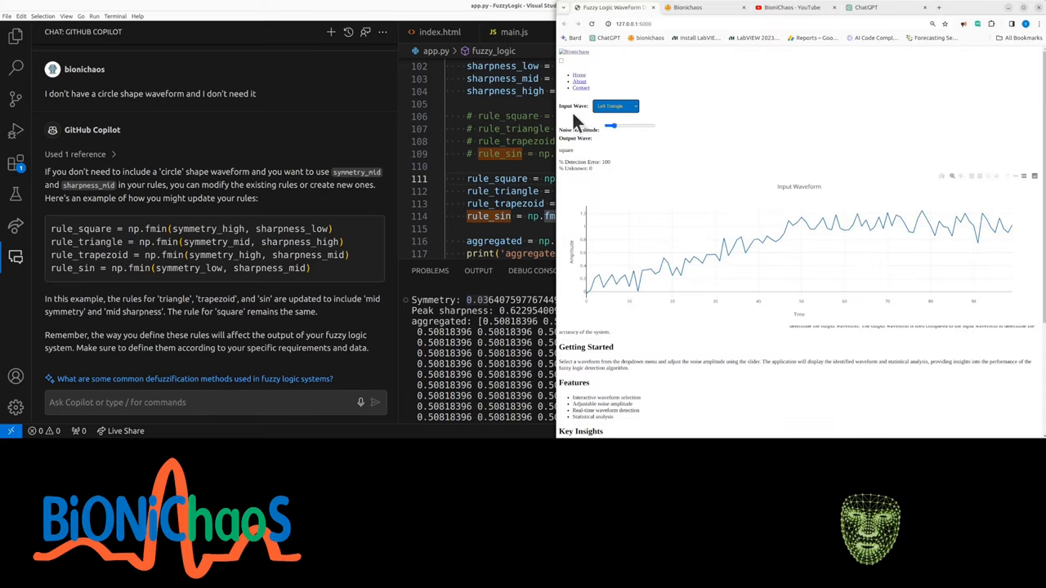
{"action": "left_click", "coordinate": [615, 106]}
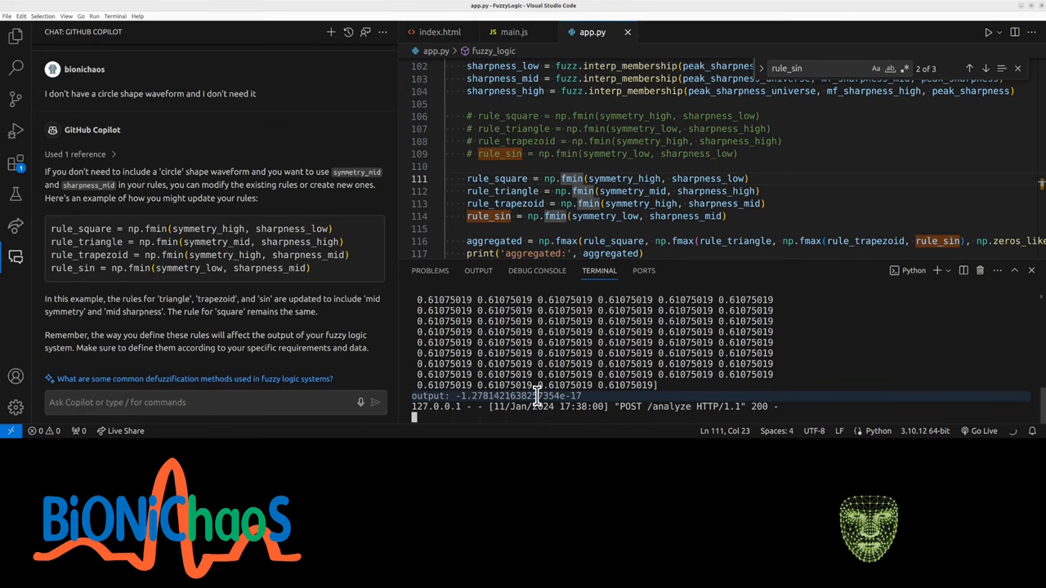
{"action": "mouse_move", "coordinate": [542, 396]}
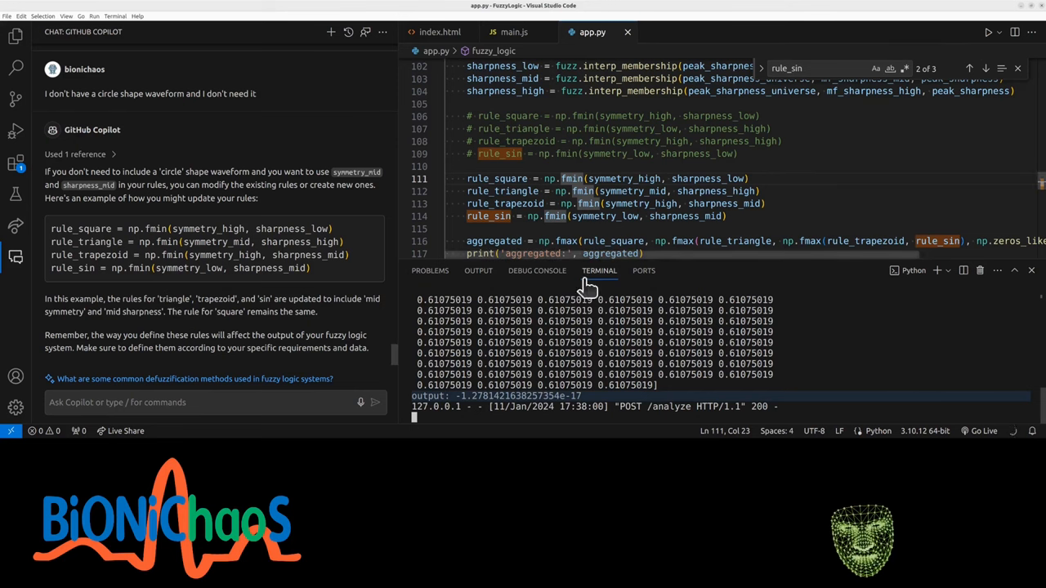
Step: Select the aggregation and defuzzification lines in app.py for Copilot's rewrite
{"action": "scroll", "scroll_direction": "down", "scroll_amount": 3}
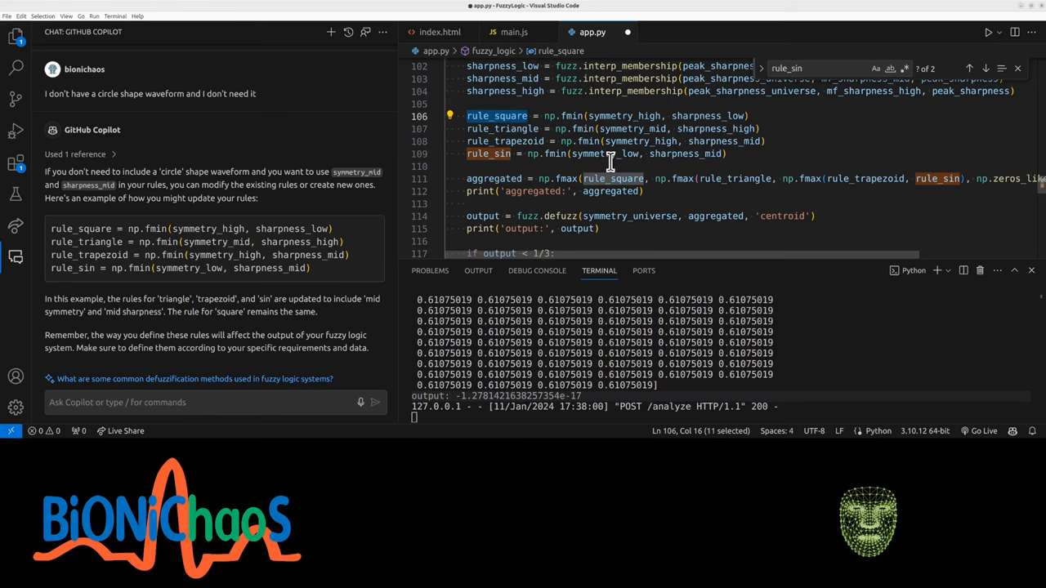
{"action": "scroll", "scroll_direction": "down", "scroll_amount": 3}
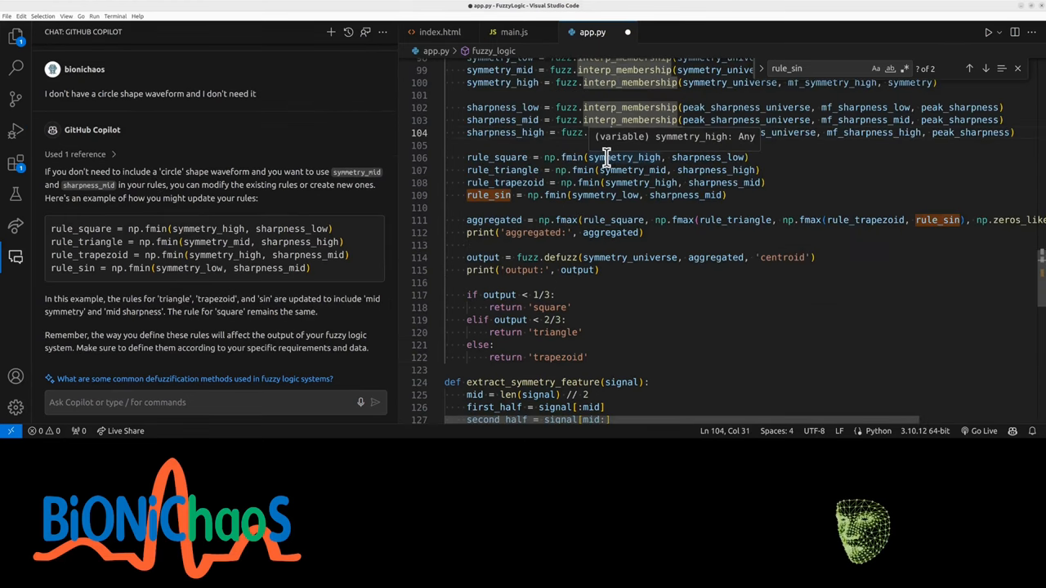
{"action": "mouse_move", "coordinate": [597, 167]}
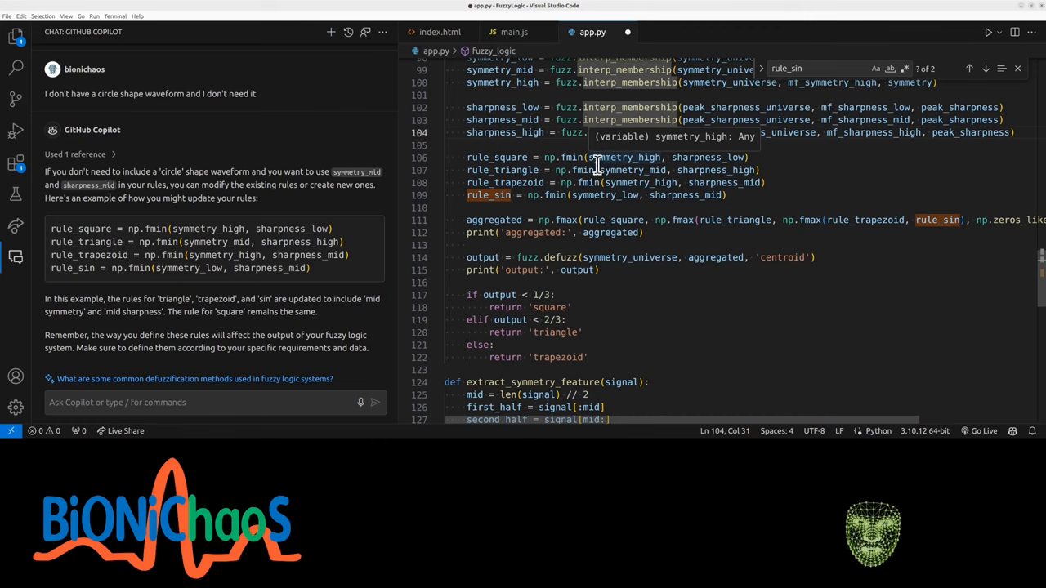
{"action": "mouse_move", "coordinate": [648, 169]}
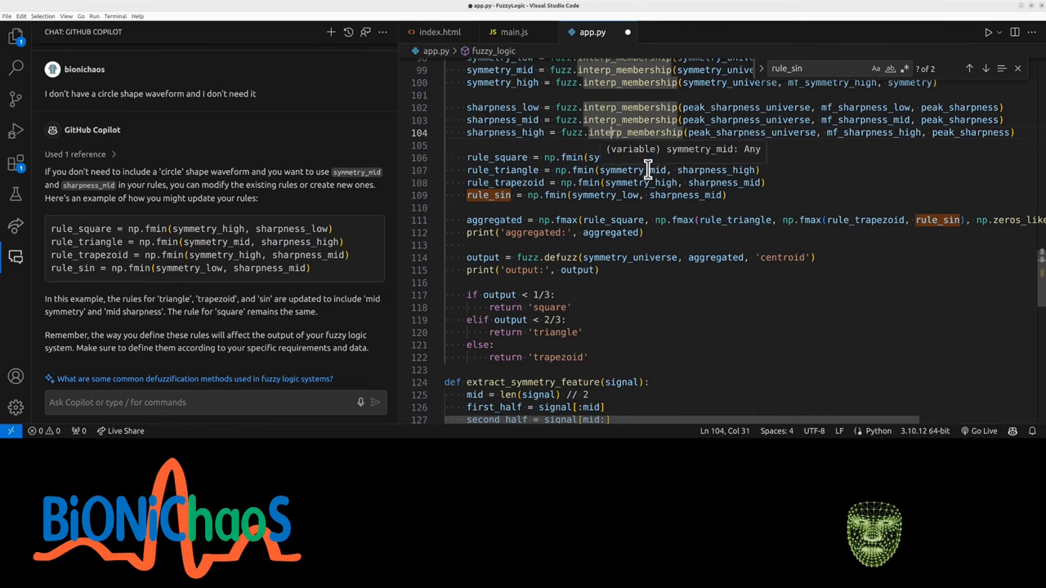
{"action": "left_click_drag", "start_coordinate": [570, 195], "coordinate": [646, 194]}
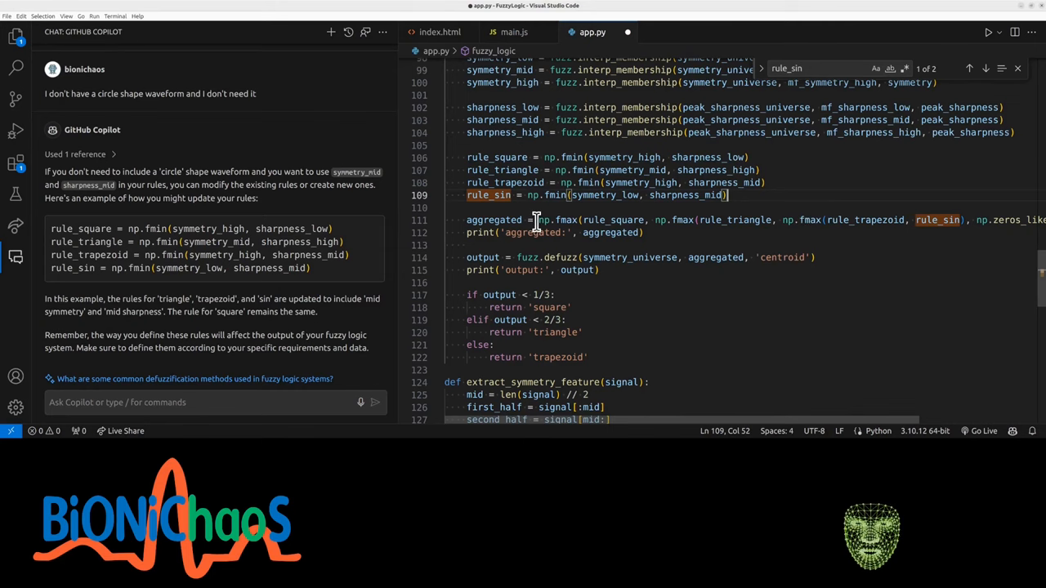
{"action": "double_click", "coordinate": [493, 220]}
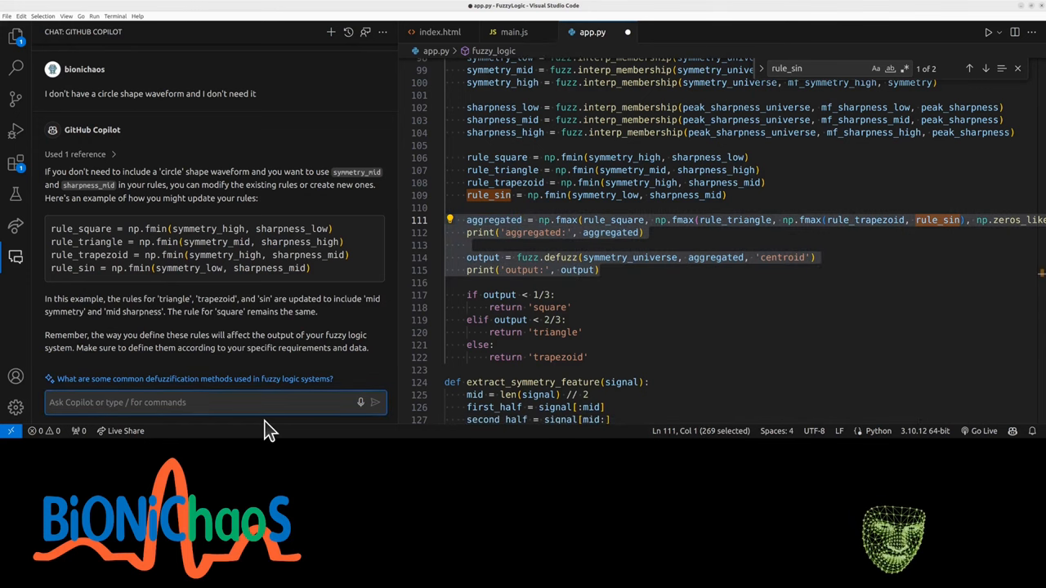
{"action": "mouse_move", "coordinate": [339, 402]}
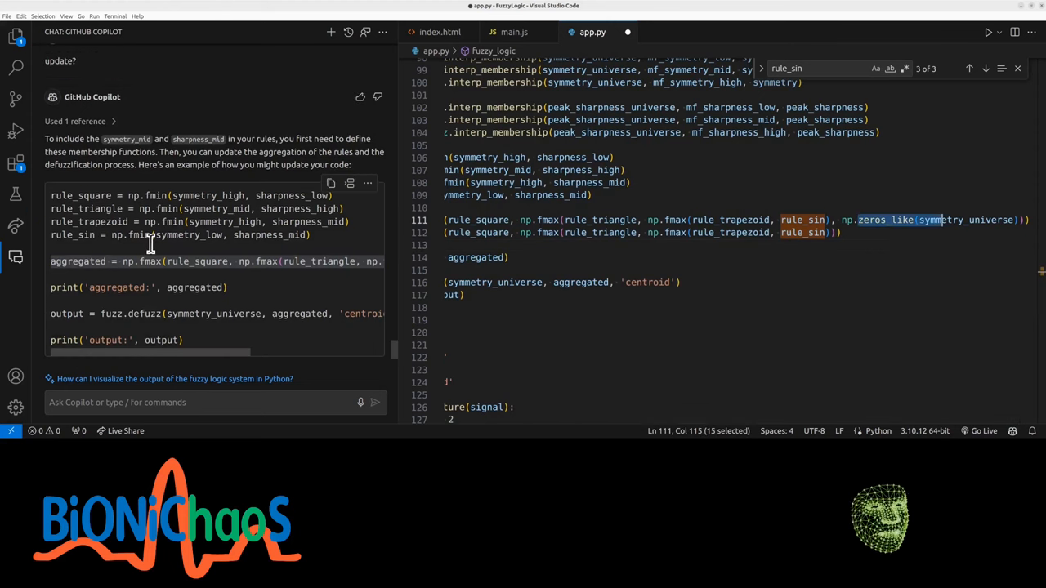
{"action": "scroll", "scroll_direction": "down", "scroll_amount": 3}
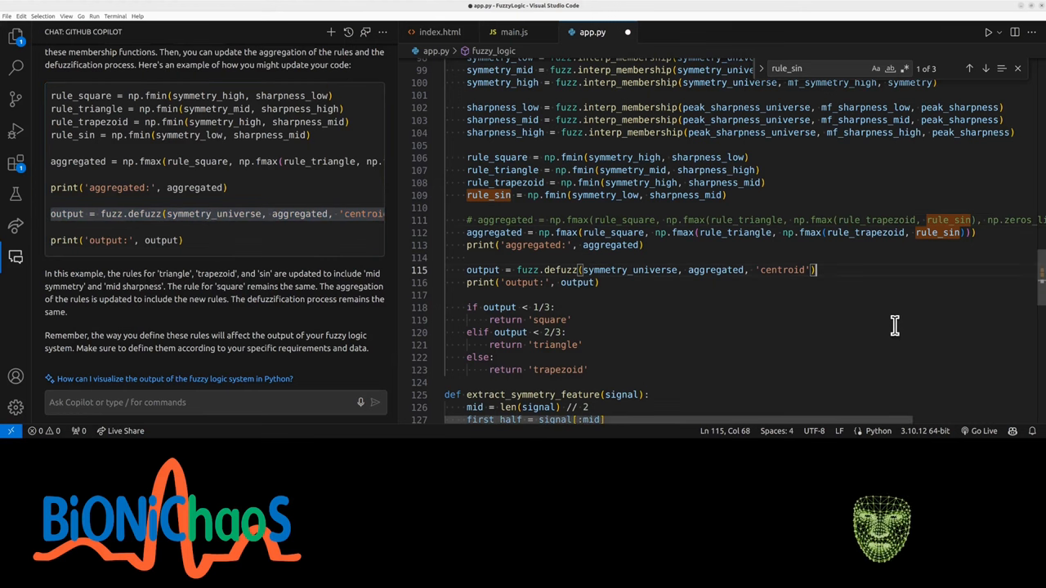
{"action": "left_click", "coordinate": [986, 68]}
{"action": "type", "text": "noise_amplitude"}
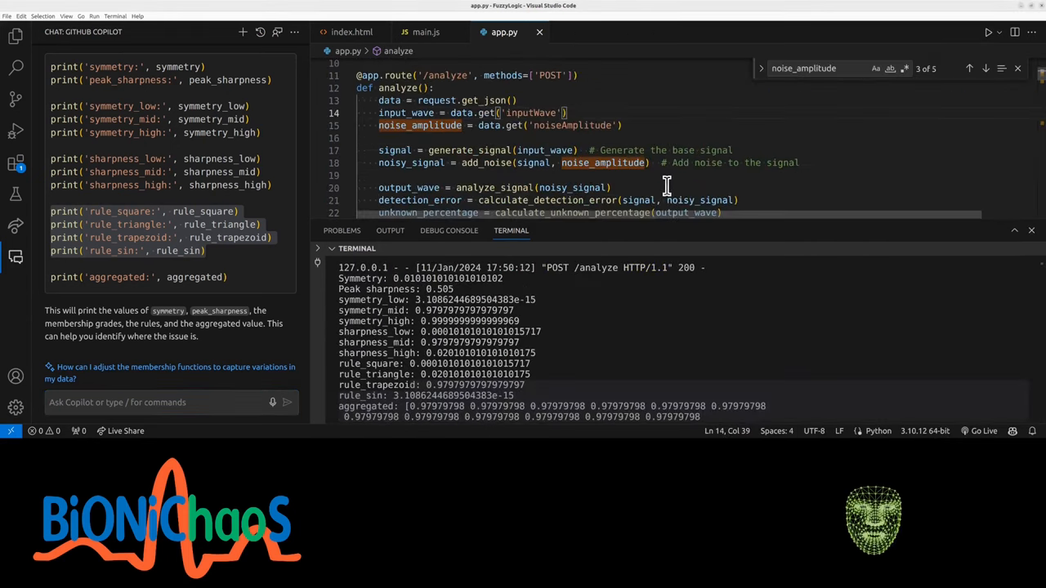
Step: Add print('inputWave:', input_wave) to analyze() and rerun the app from Chrome
{"action": "type", "text": "print('inputWave:', input_wave)"}
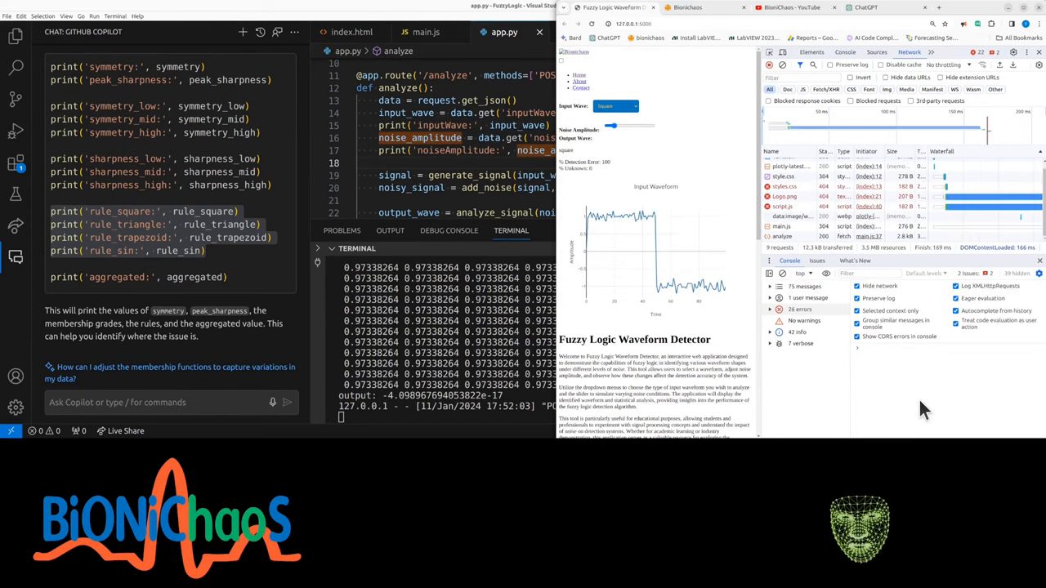
{"action": "left_click", "coordinate": [615, 107]}
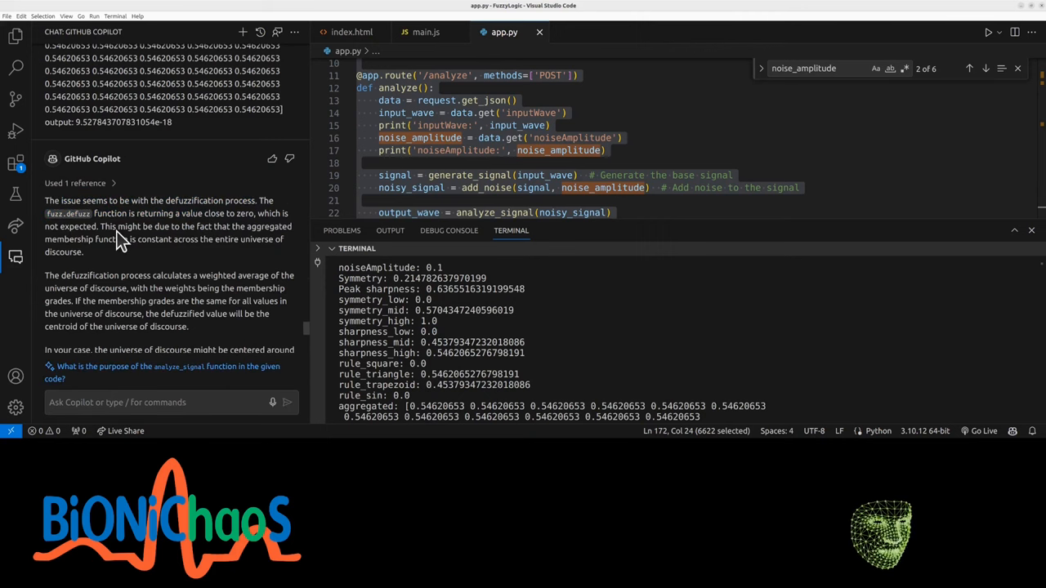
Step: Read Copilot's near-zero output explanation, highlighting the aggregated membership function point
{"action": "double_click", "coordinate": [90, 239]}
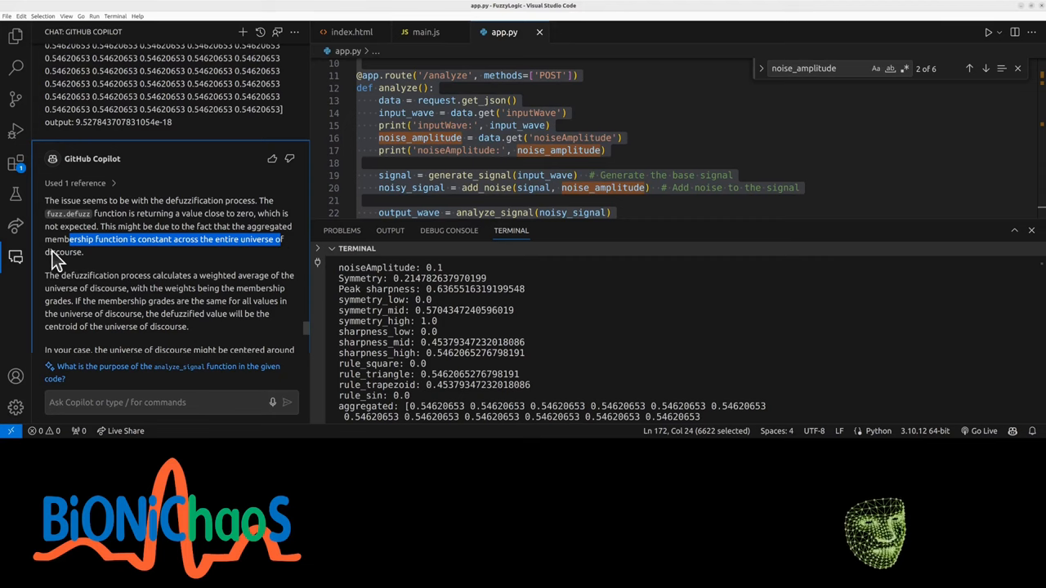
{"action": "mouse_move", "coordinate": [59, 288]}
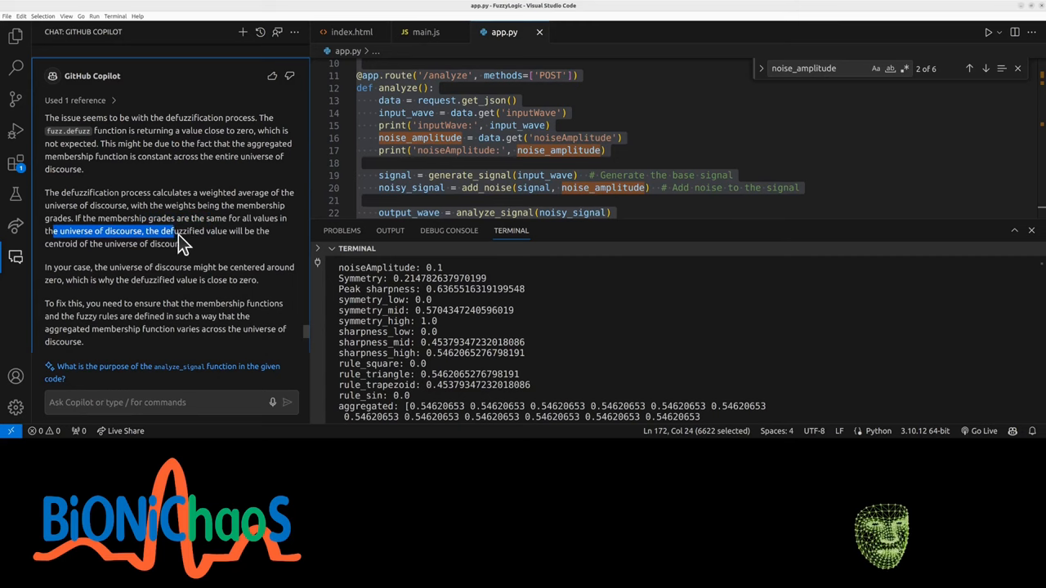
{"action": "left_click_drag", "start_coordinate": [174, 232], "coordinate": [245, 231]}
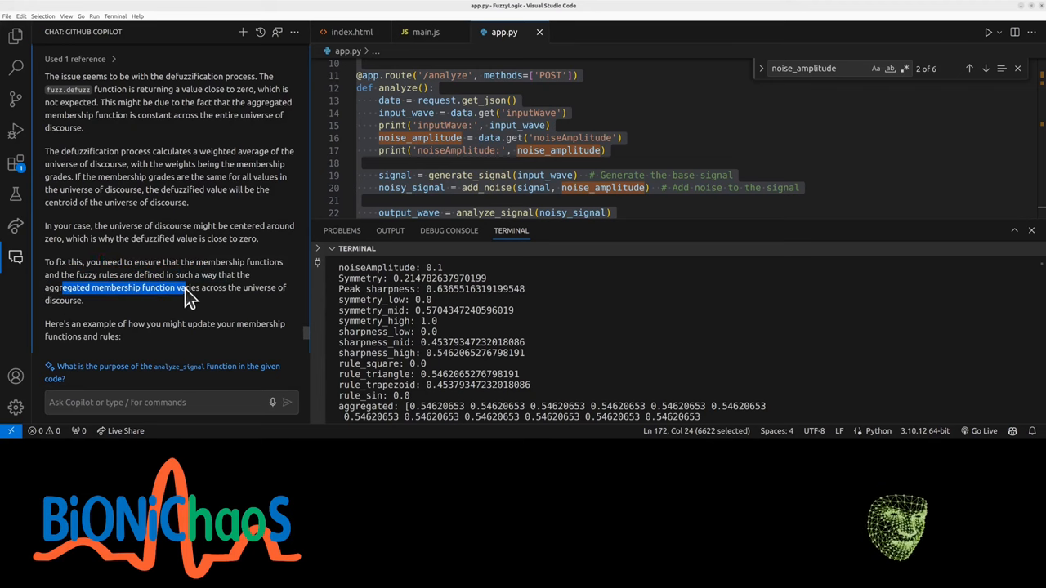
{"action": "scroll", "scroll_direction": "down", "scroll_amount": 3}
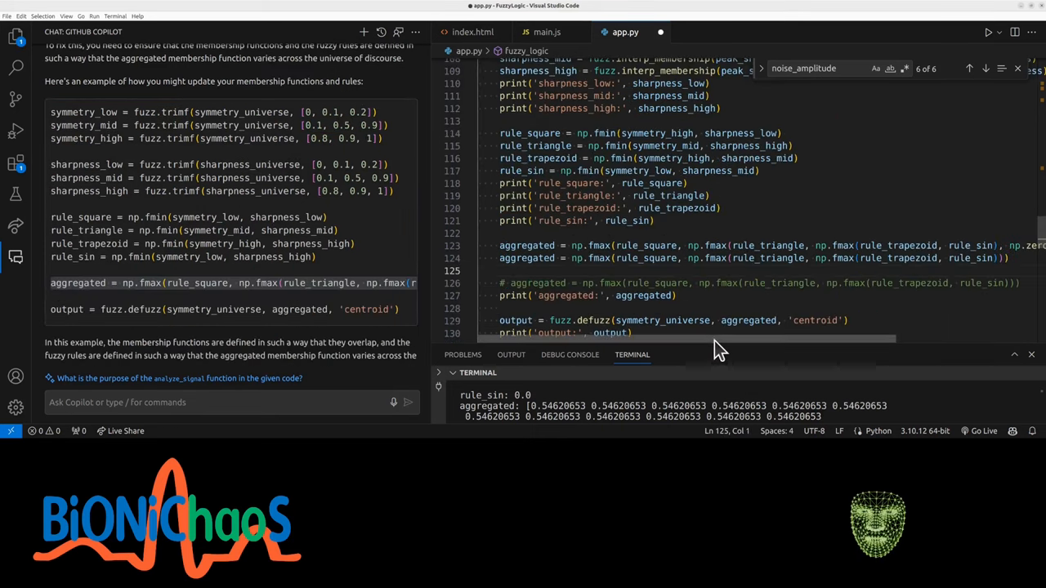
Step: Ask Copilot whether trapezoidal membership functions would be better
{"action": "scroll", "scroll_direction": "right", "scroll_amount": 3}
{"action": "type", "text": "are Trapezoidal membership function"}
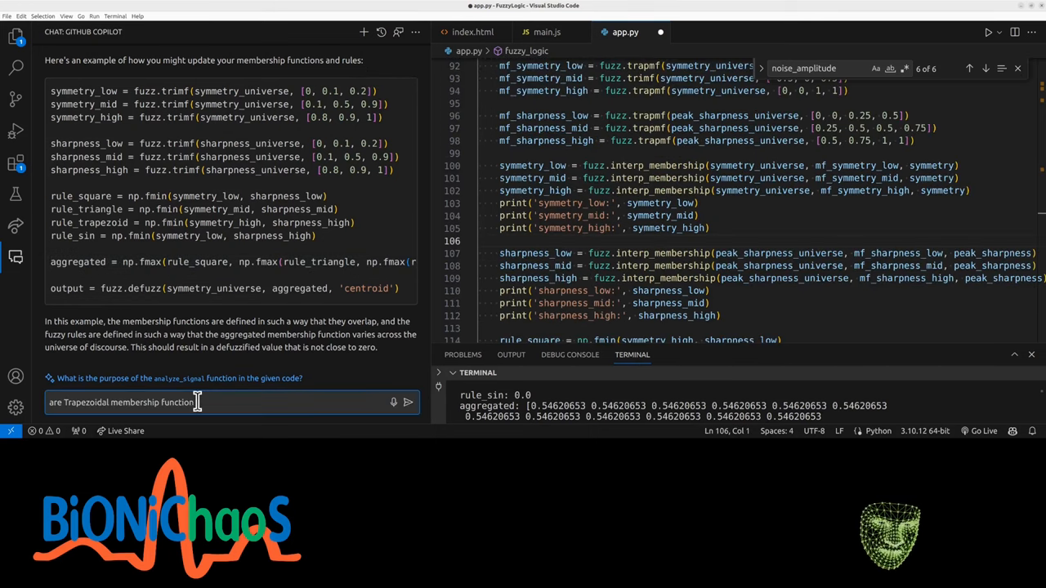
{"action": "type", "text": "bette"}
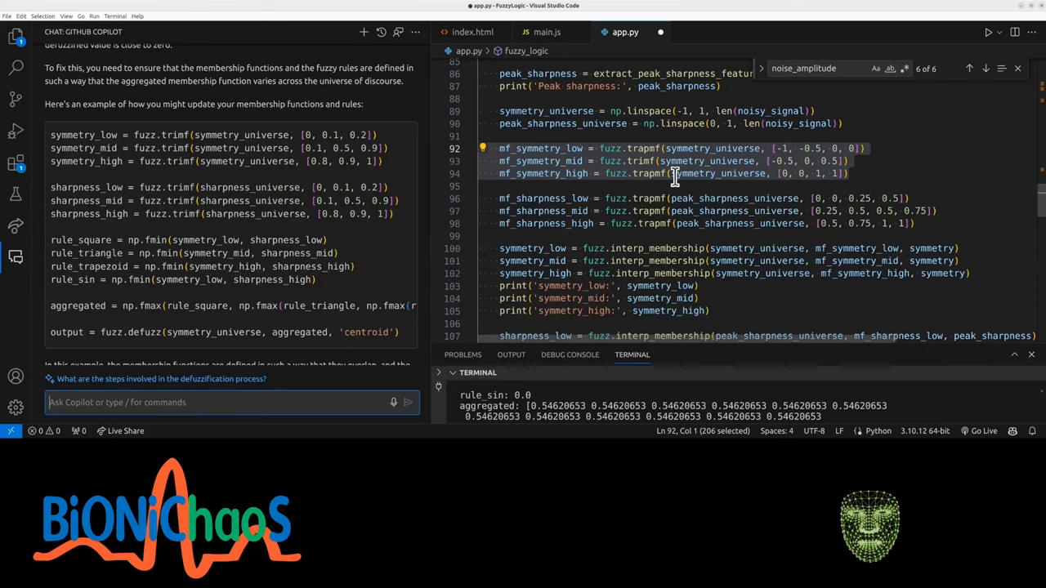
{"action": "mouse_move", "coordinate": [648, 211]}
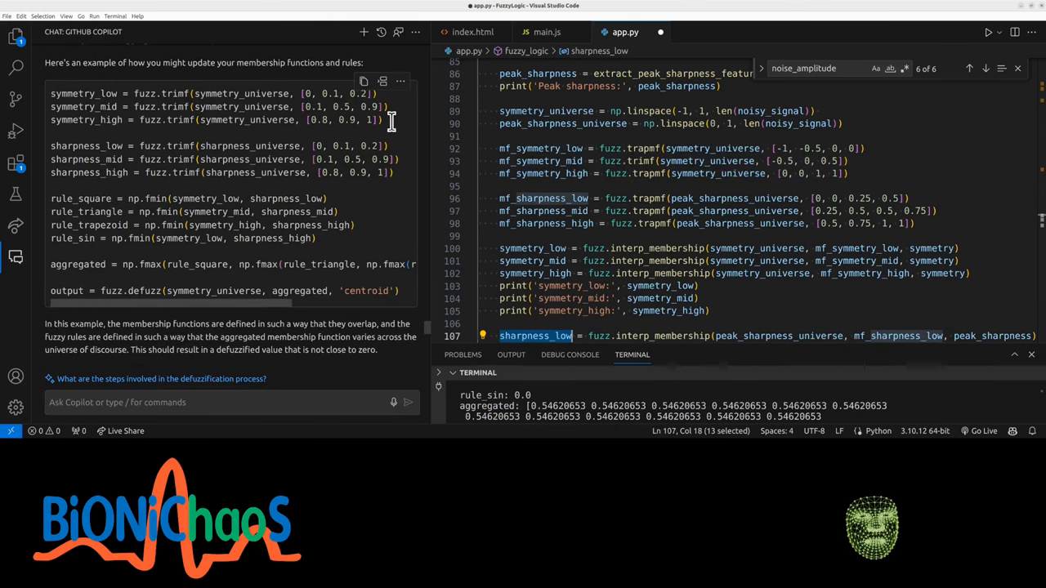
Step: Copy Copilot's suggested rule lines into app.py and comment out the four old rules
{"action": "left_click_drag", "start_coordinate": [51, 93], "coordinate": [381, 119]}
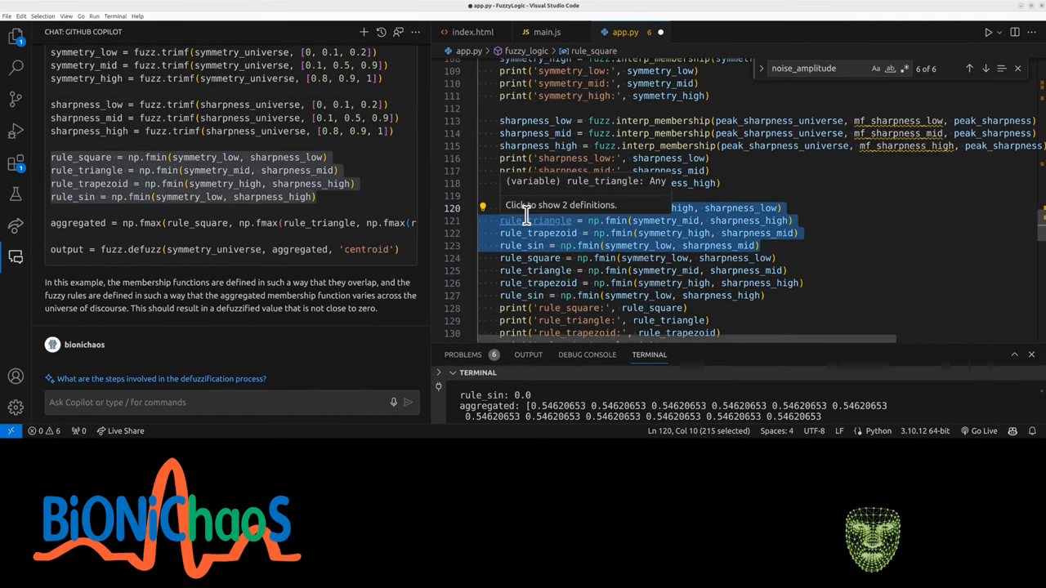
{"action": "key", "text": "ctrl+/"}
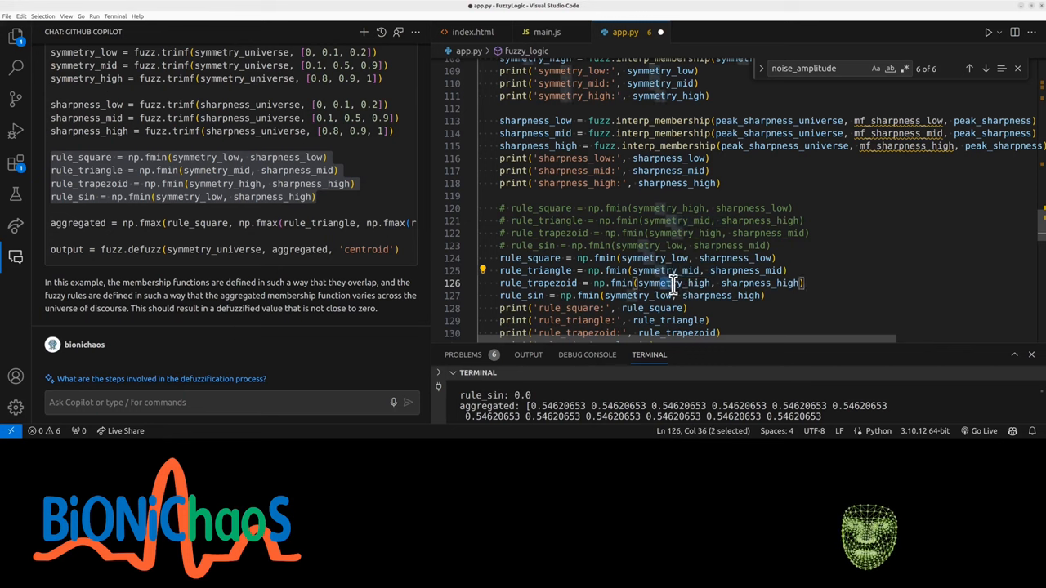